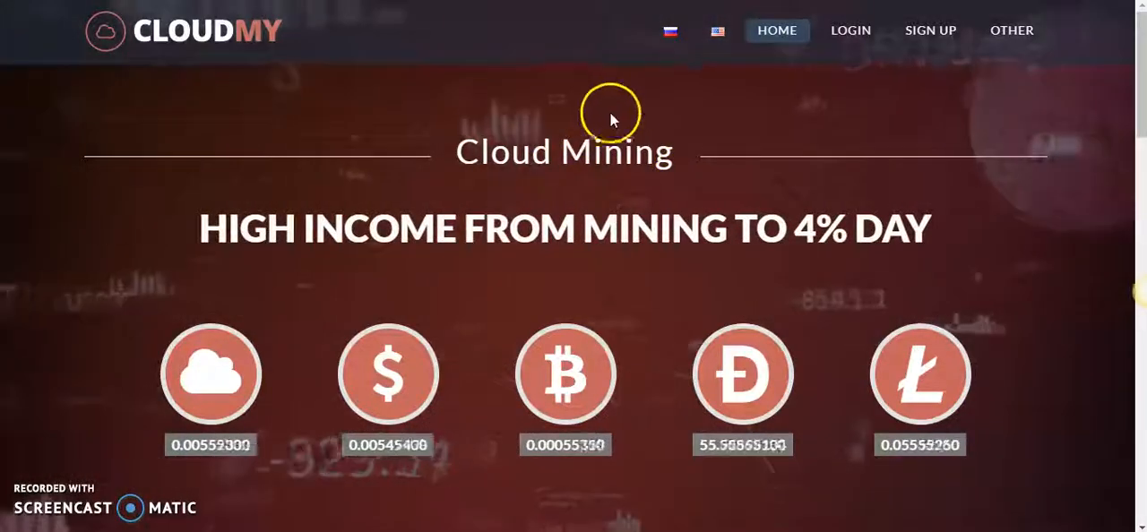
- Browse the CloudMy landing page, glance at the Sign Up form, then go to the Login page
scroll(down, 3)
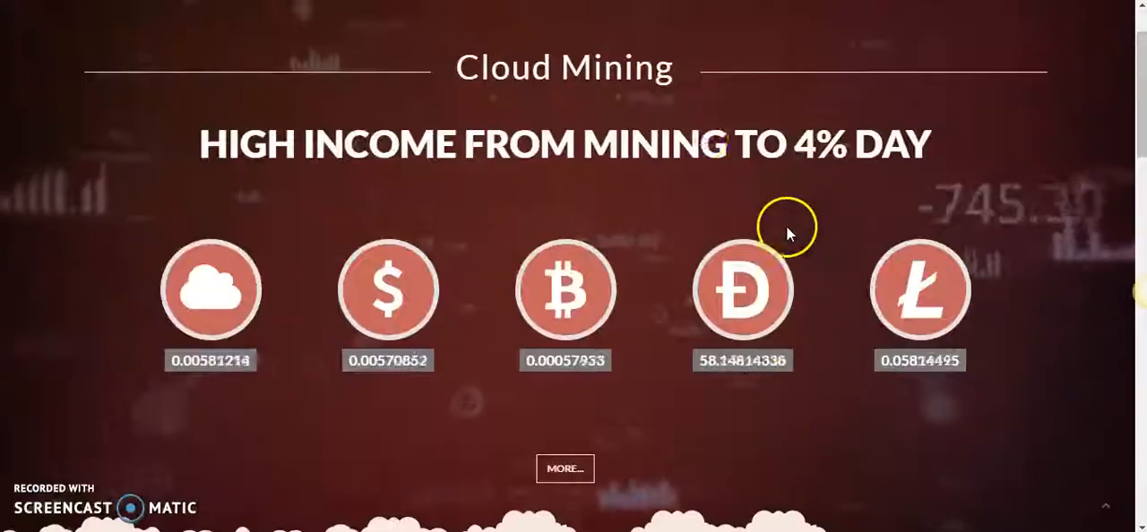
scroll(down, 3)
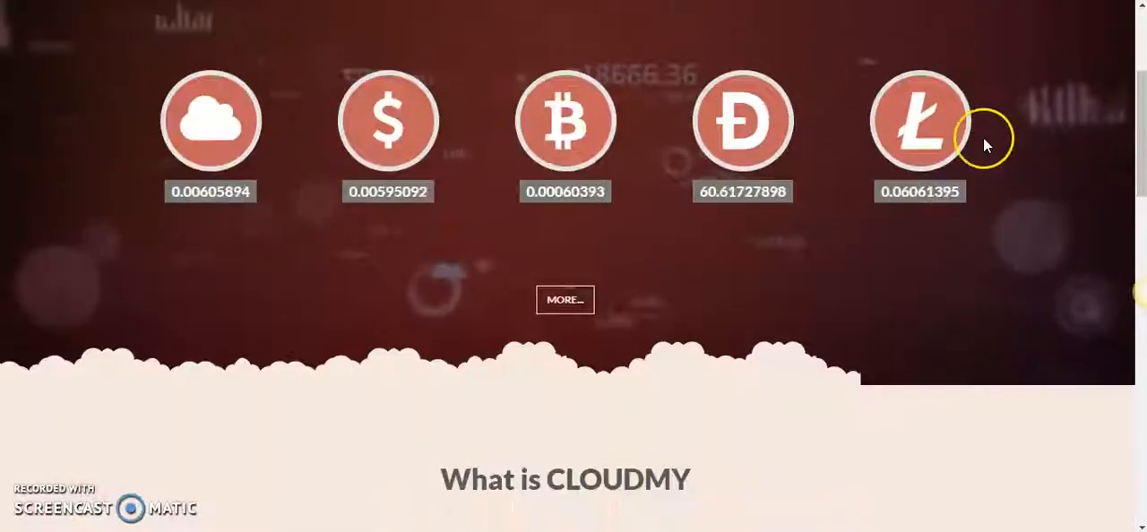
scroll(up, 3)
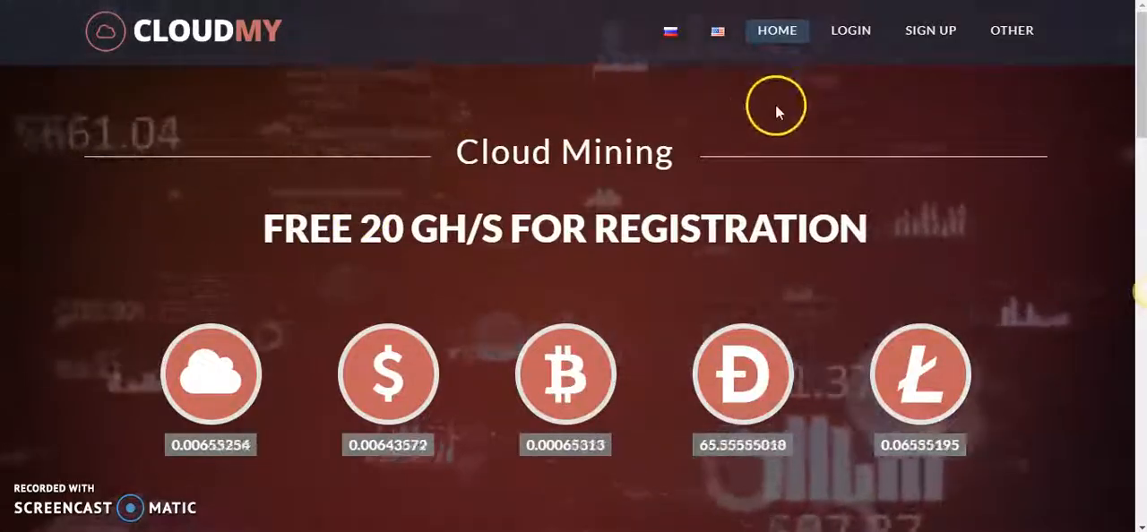
scroll(down, 3)
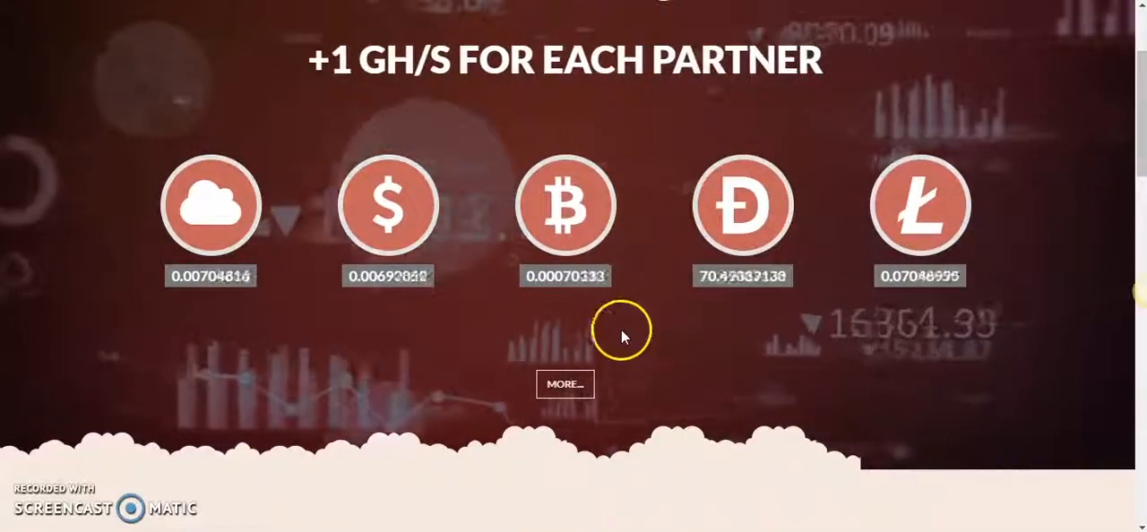
scroll(up, 3)
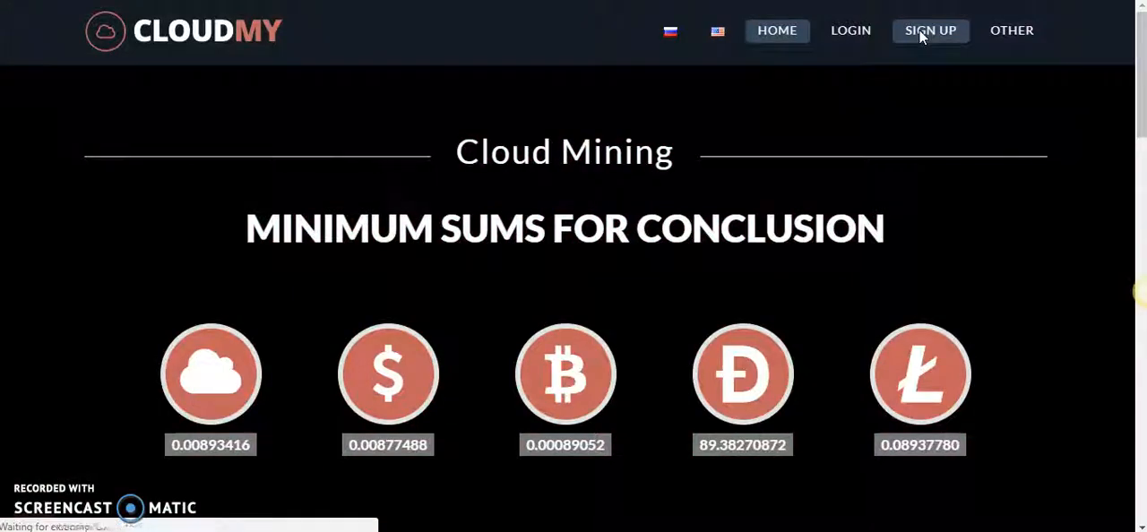
click(929, 29)
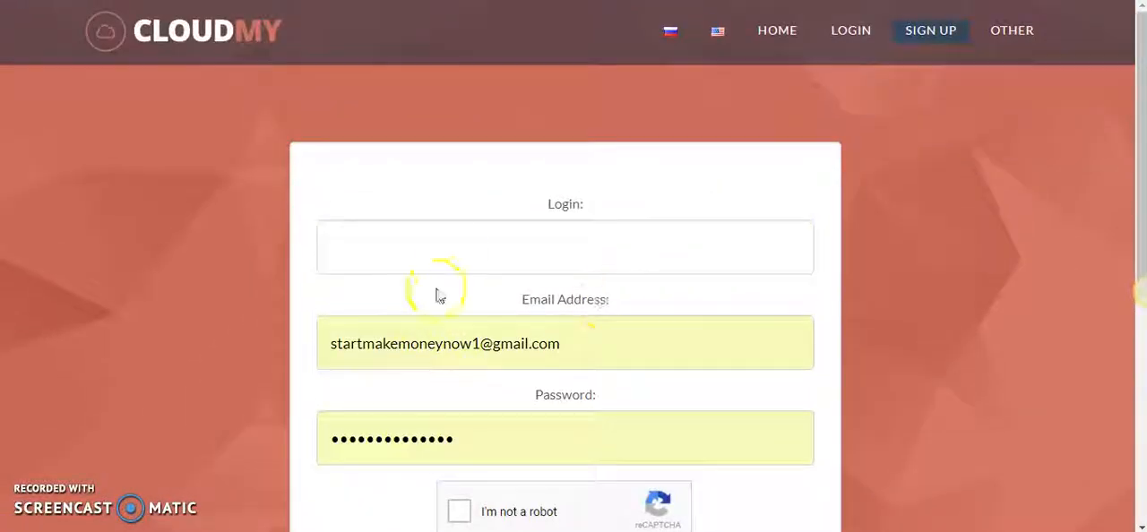
click(416, 241)
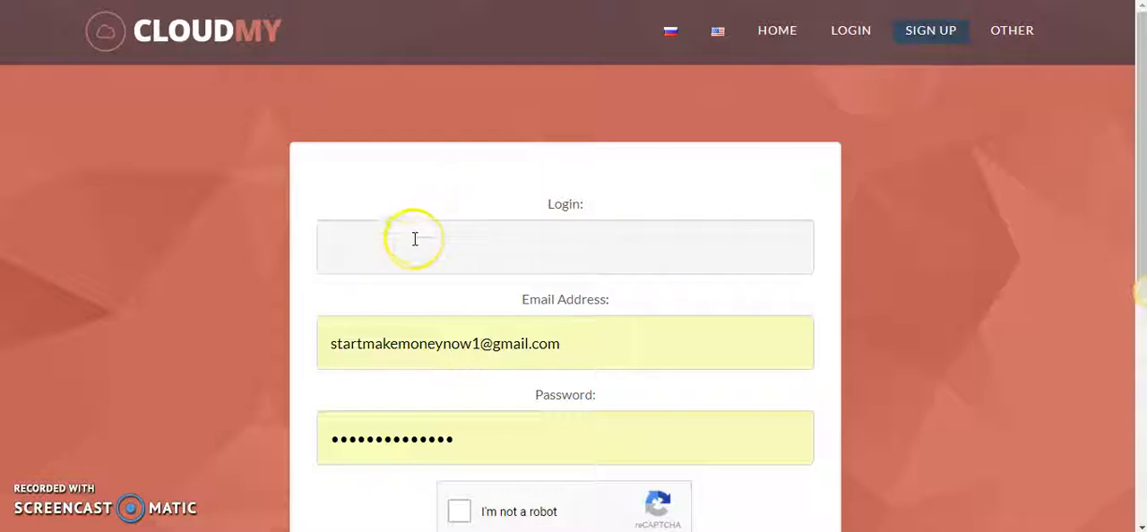
click(426, 247)
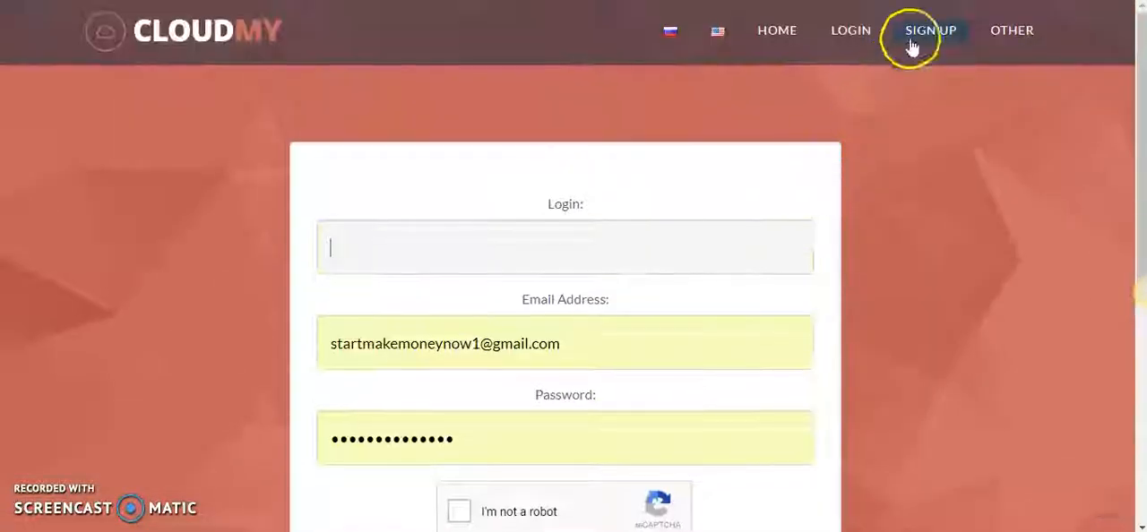
click(849, 29)
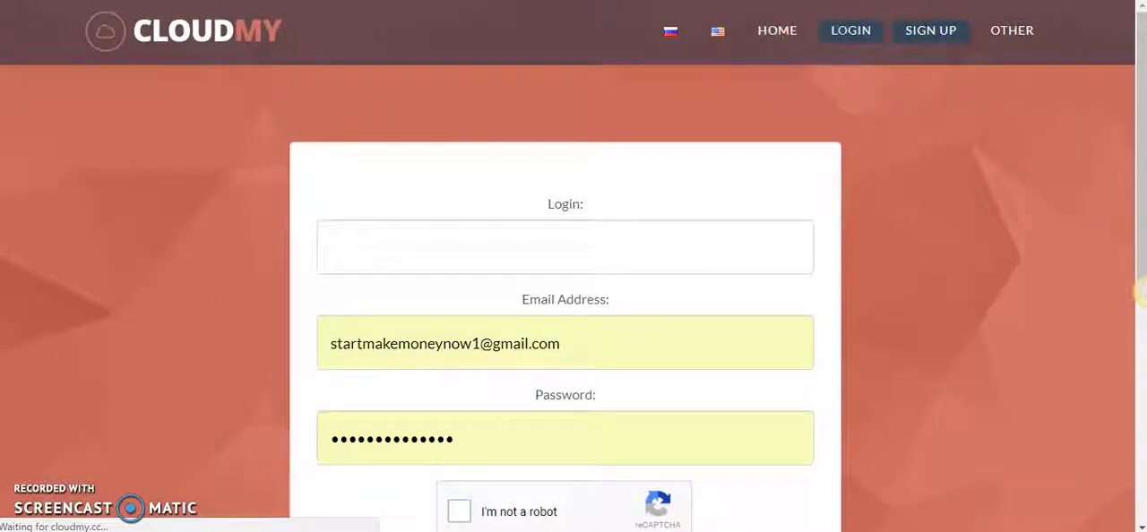
click(849, 29)
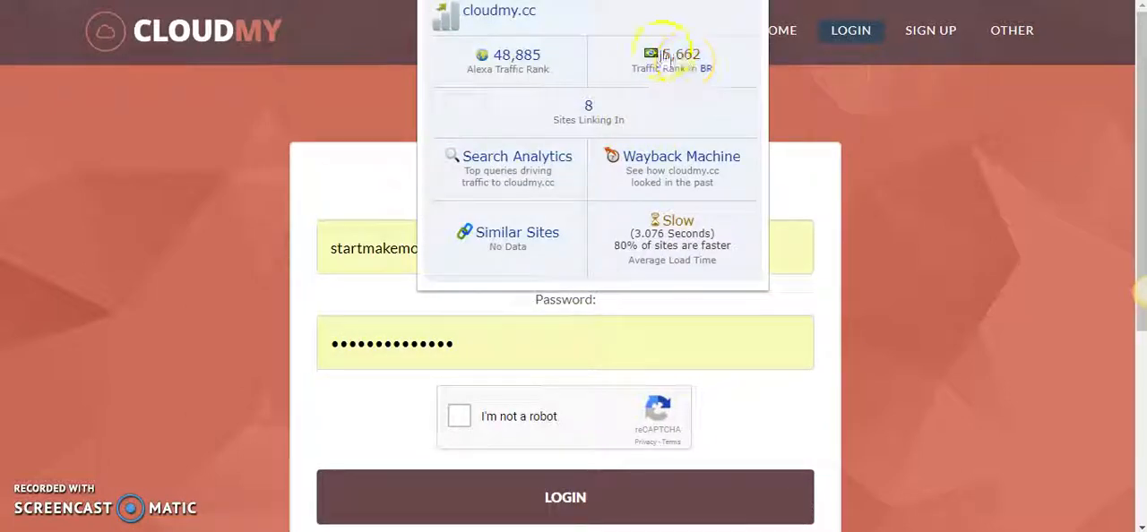
mouse_move(938, 129)
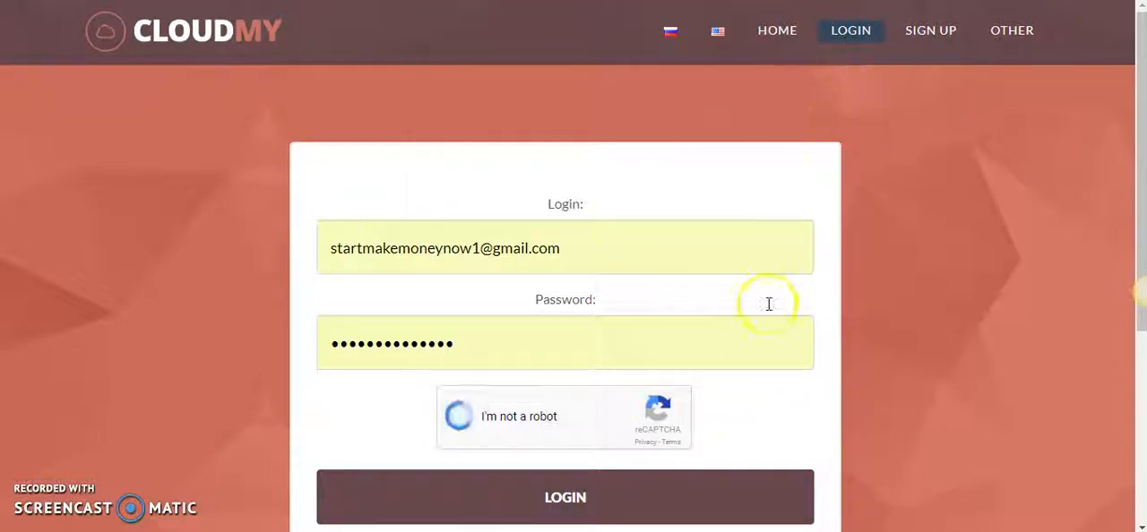
- Pass the reCAPTCHA and submit the login using the email address as the login name
click(459, 415)
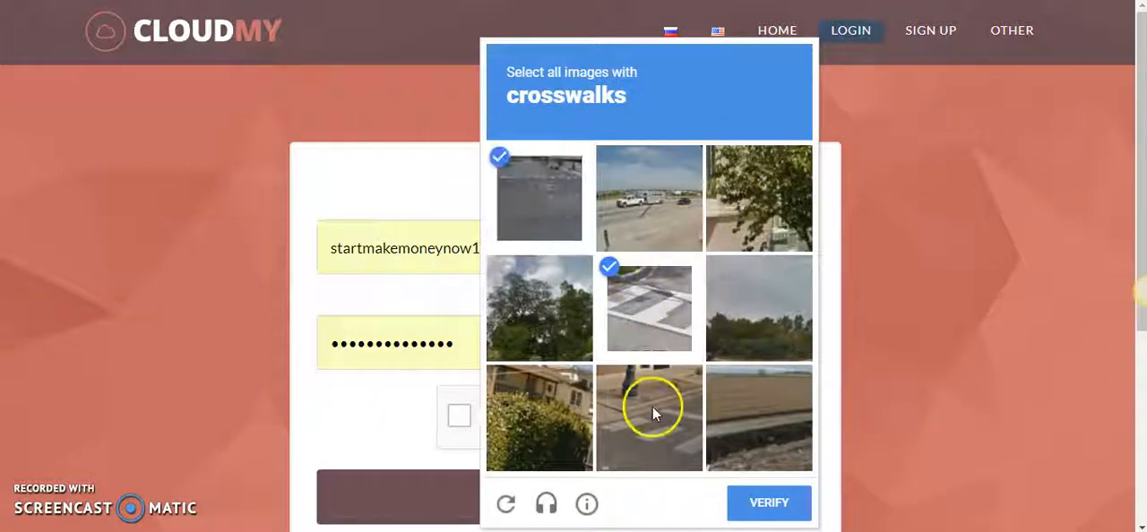
click(769, 502)
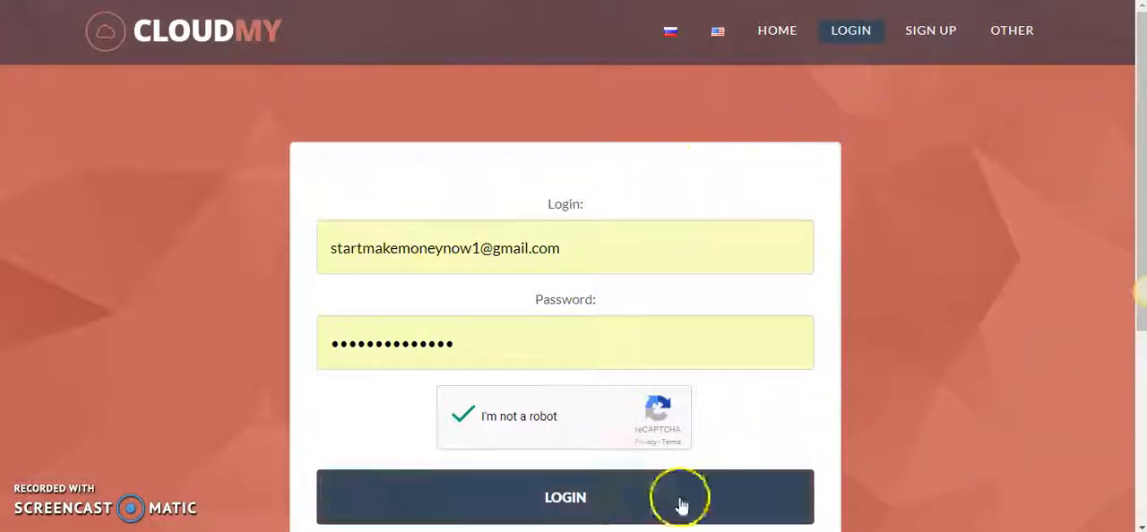
click(566, 498)
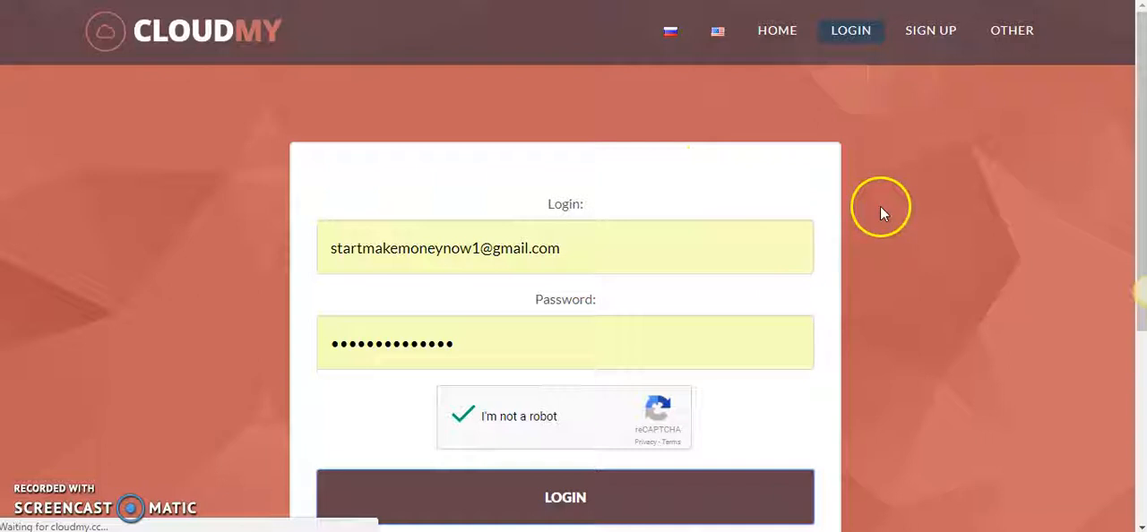
click(565, 498)
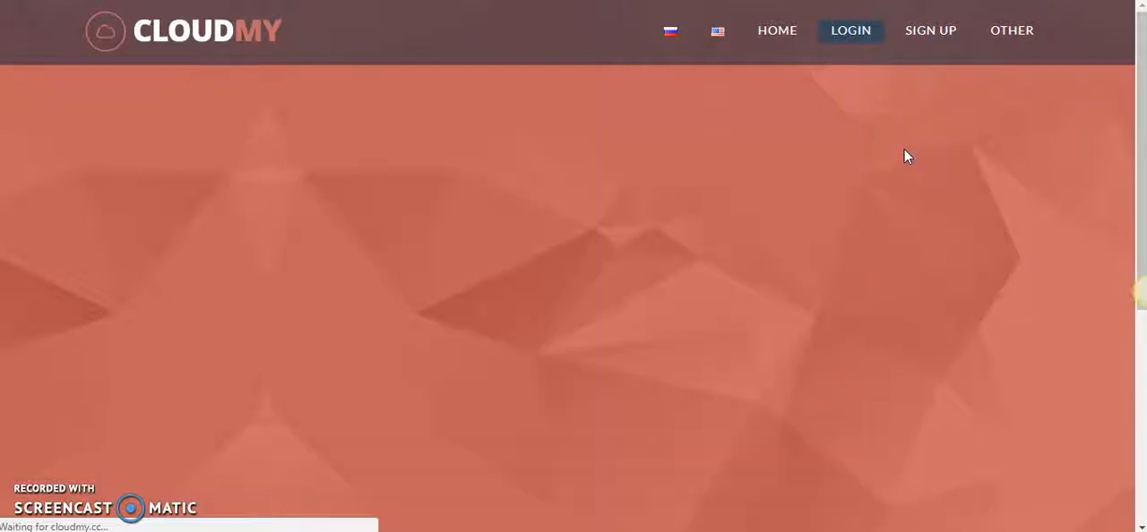
- After the letters-and-numbers-only error, re-verify the reCAPTCHA and submit LOGIN again
click(849, 28)
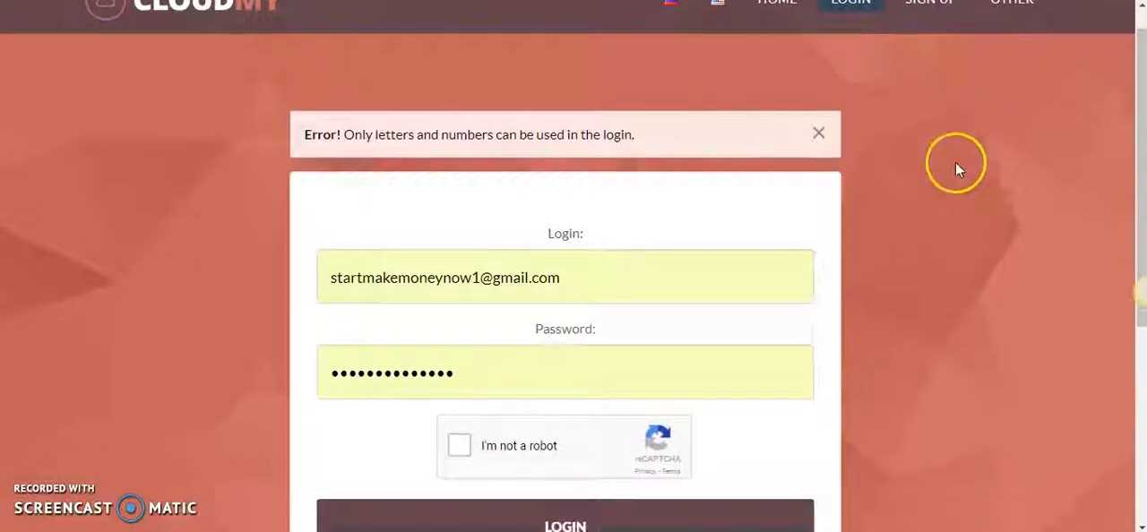
scroll(down, 3)
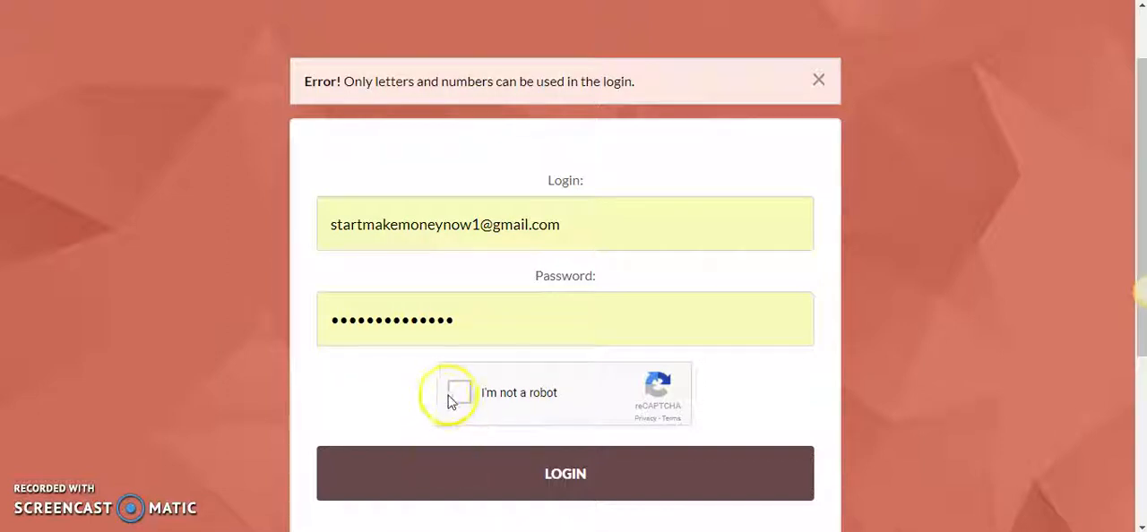
click(459, 392)
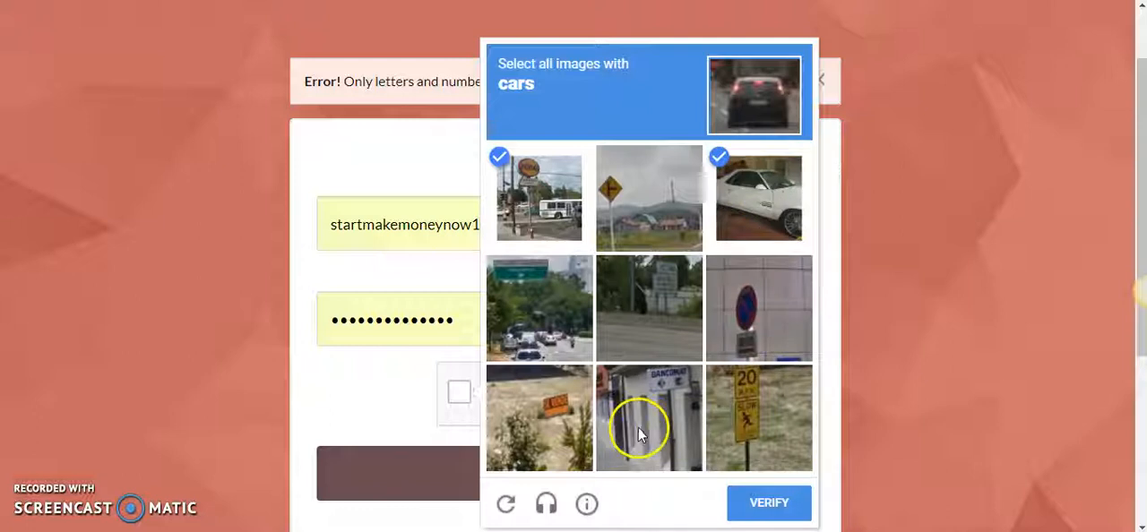
click(767, 501)
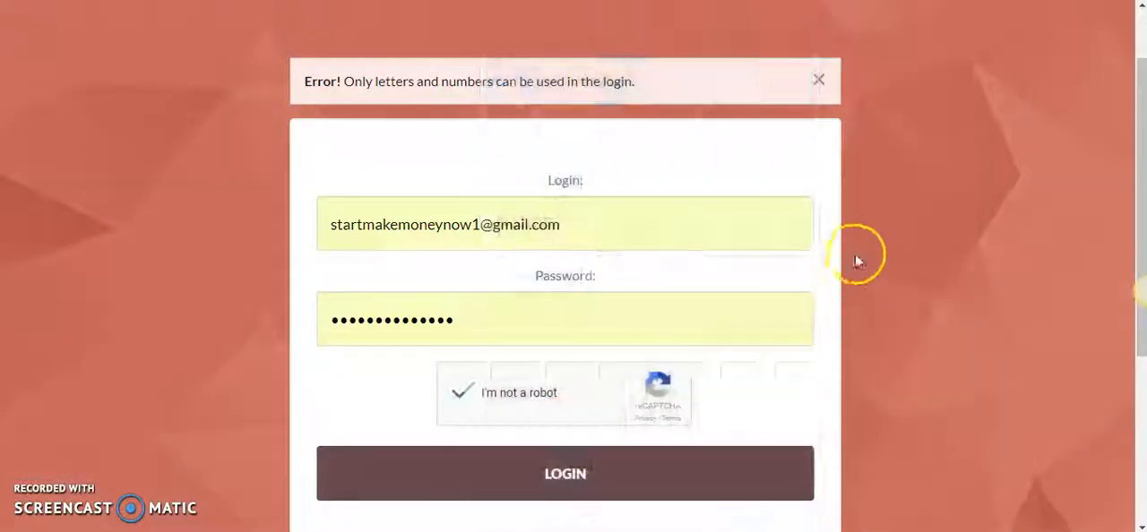
click(564, 473)
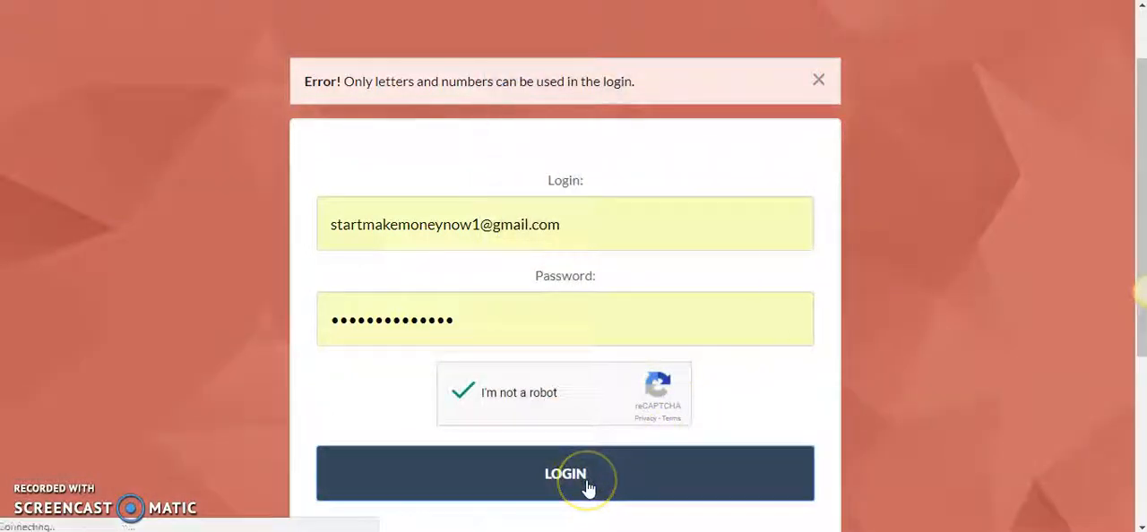
click(565, 473)
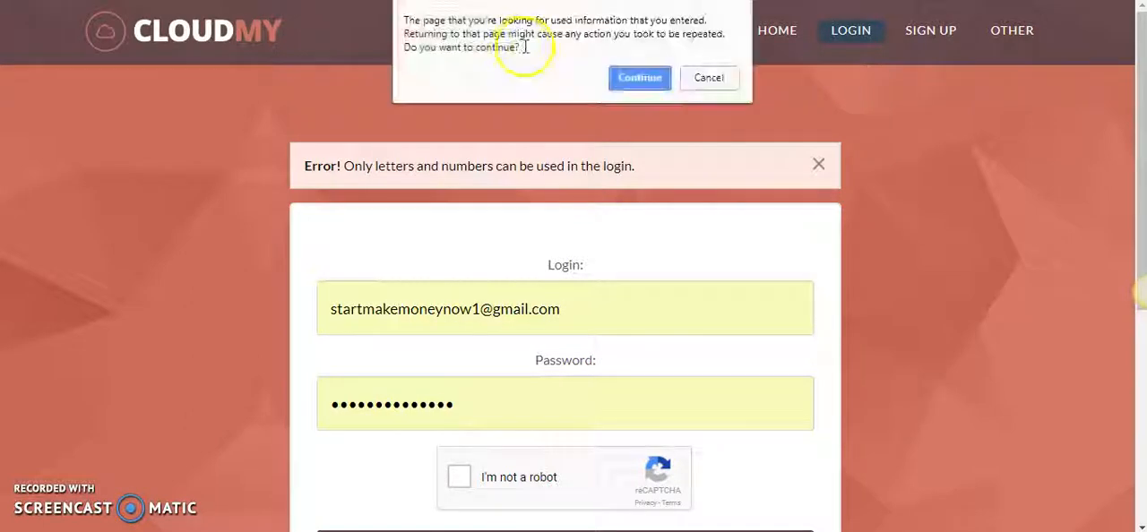
click(638, 77)
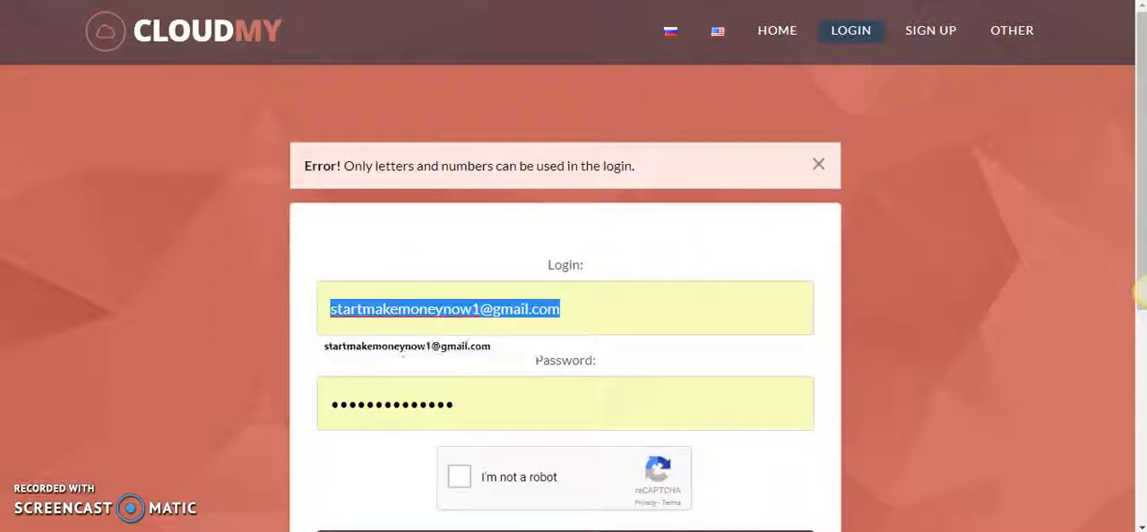
key(Delete)
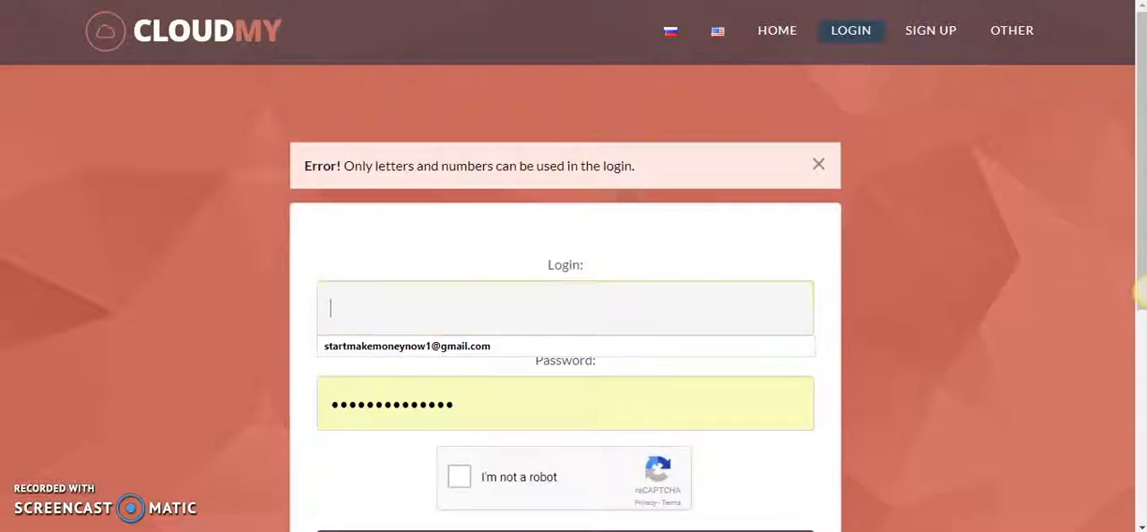
text(crypt)
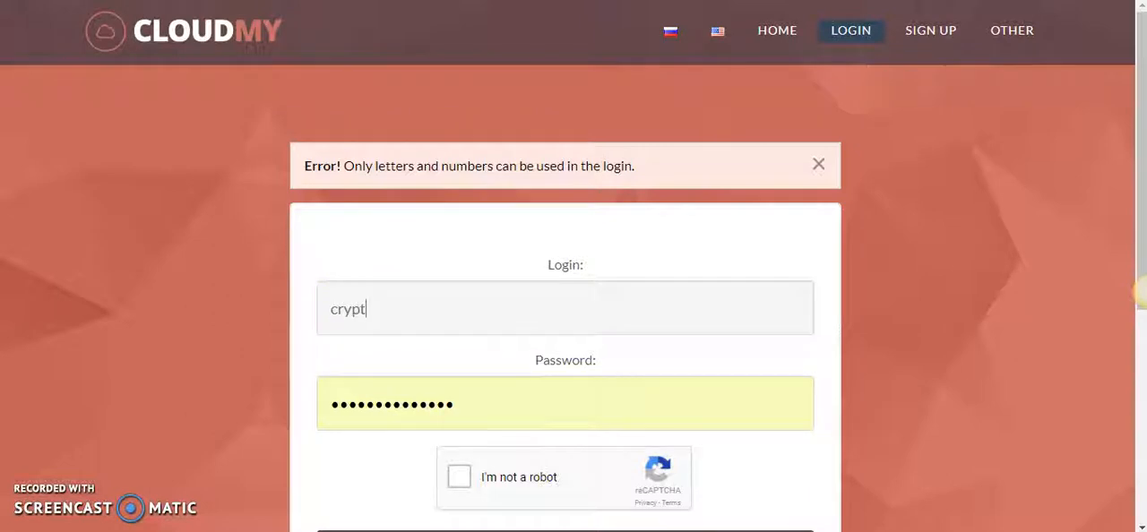
text(ofred)
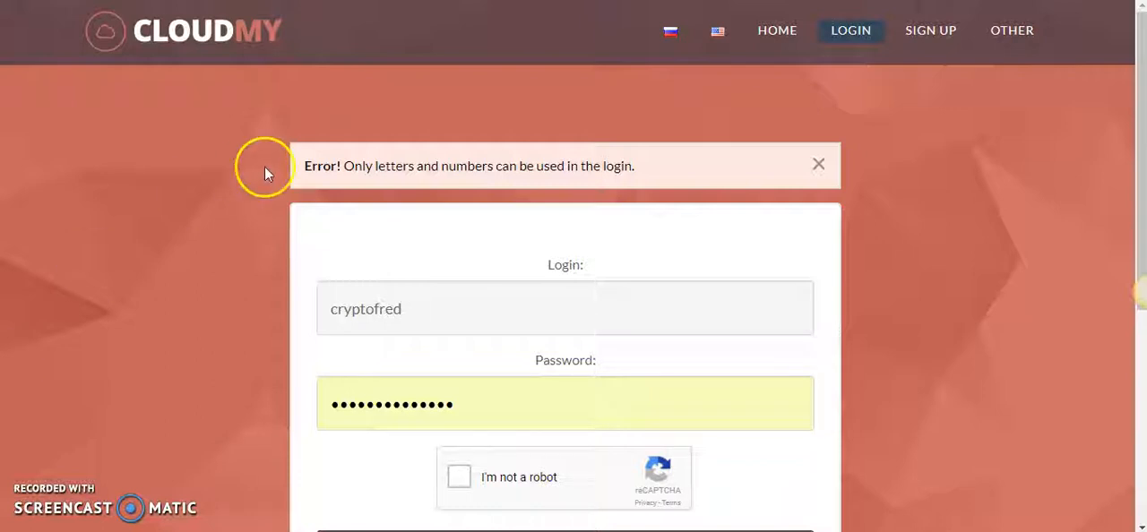
- Pass the reCAPTCHA picture check and sign in as cryptofred
scroll(down, 3)
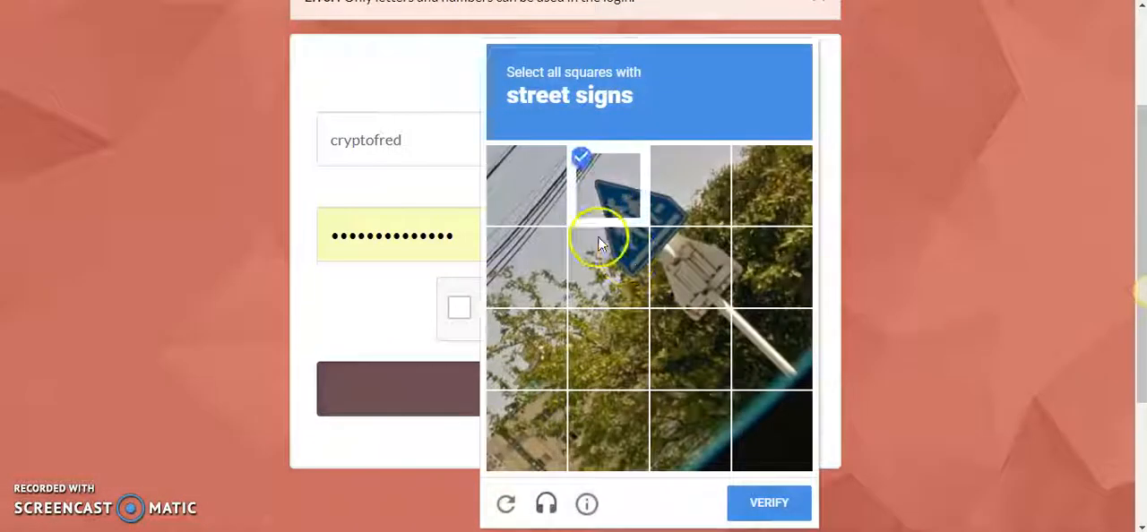
click(690, 350)
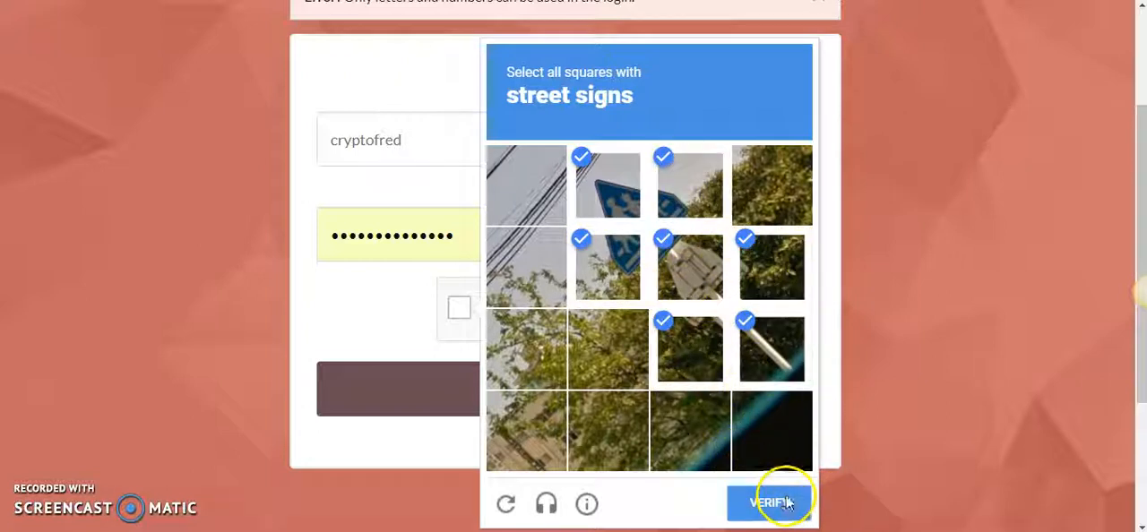
click(771, 502)
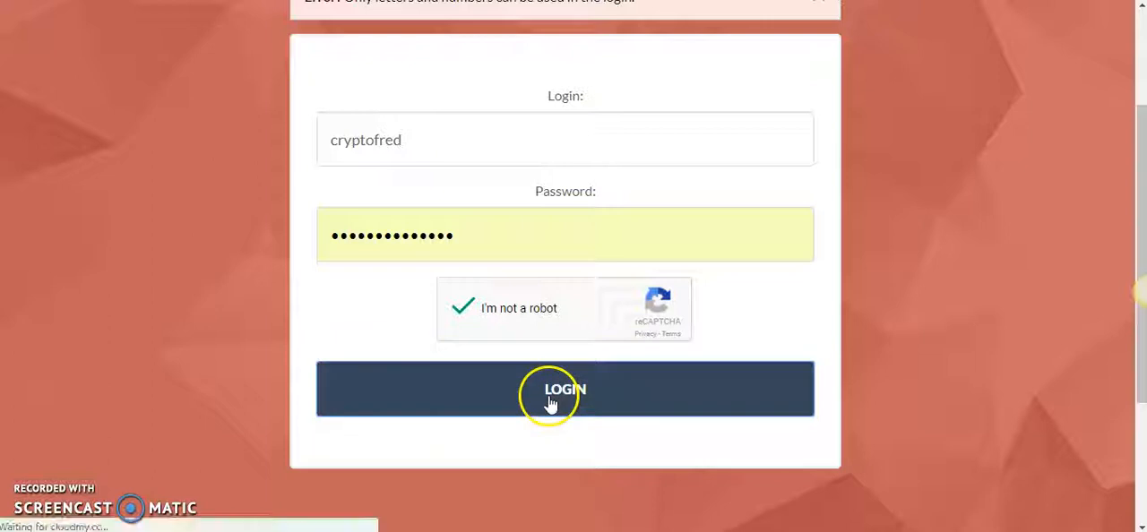
click(564, 389)
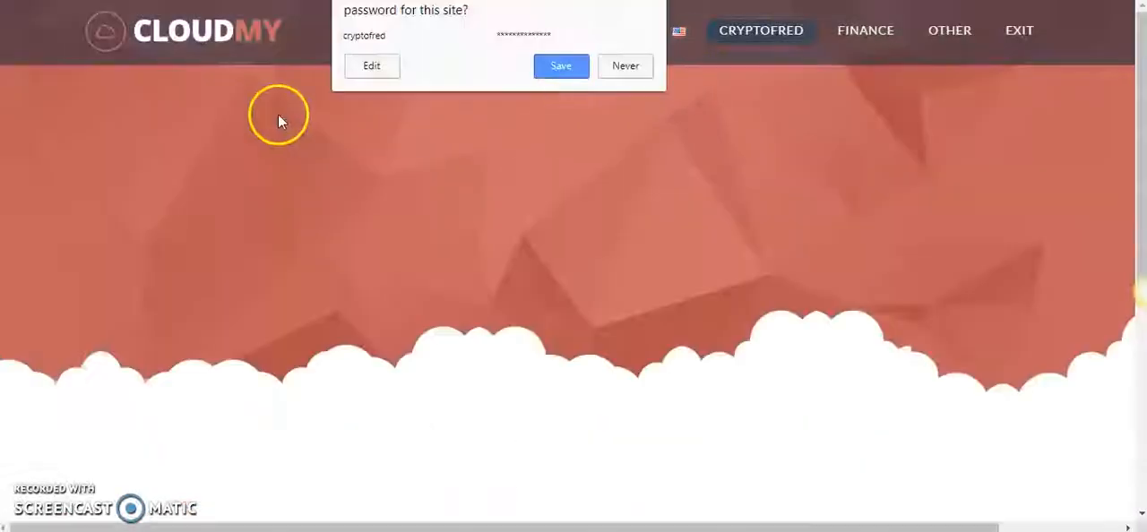
- Dismiss the save-password prompt and read the DOGE mining dashboard rates and Help by Page section
click(626, 64)
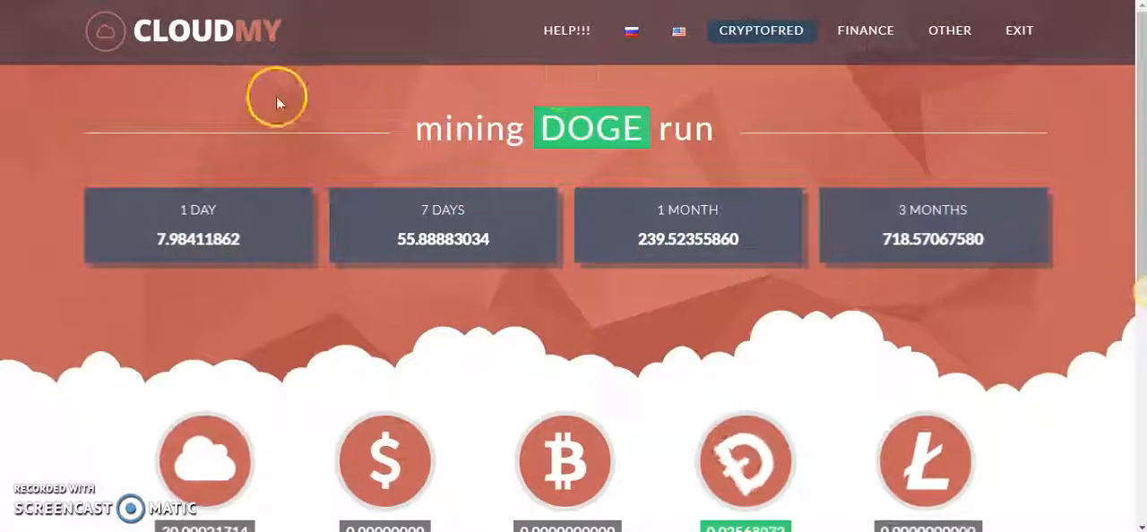
mouse_move(356, 45)
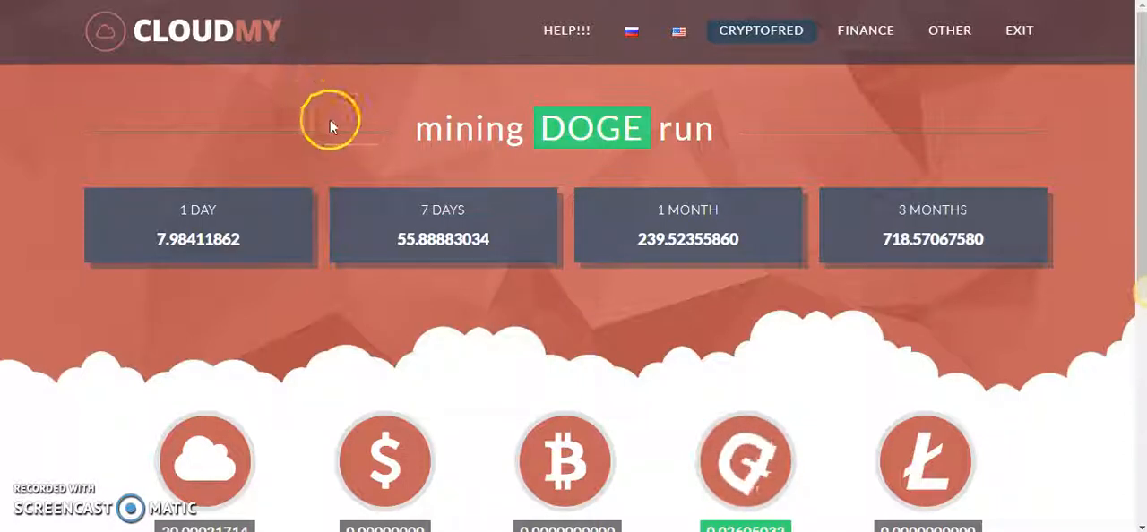
scroll(down, 3)
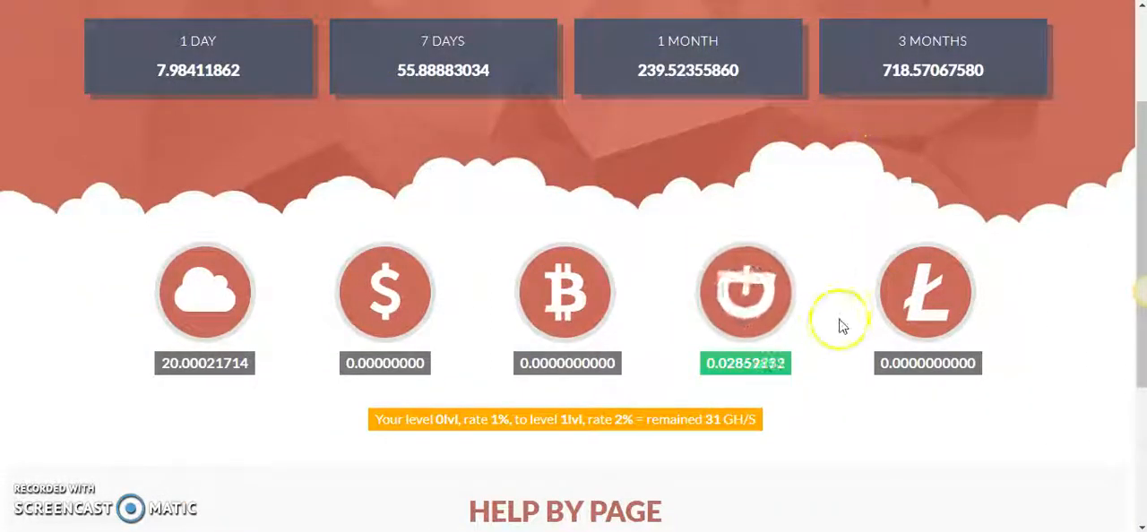
scroll(down, 3)
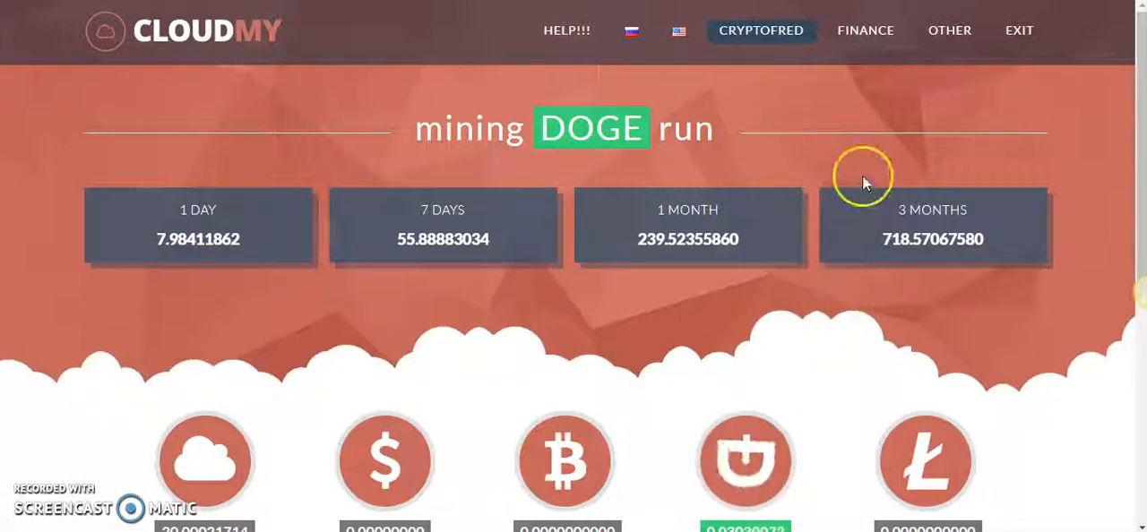
scroll(down, 3)
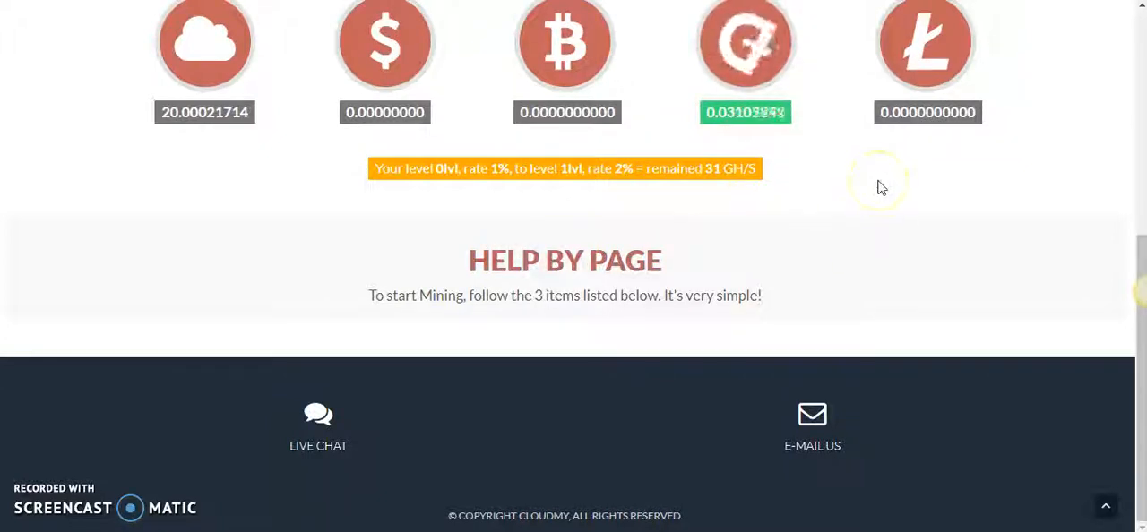
mouse_move(900, 199)
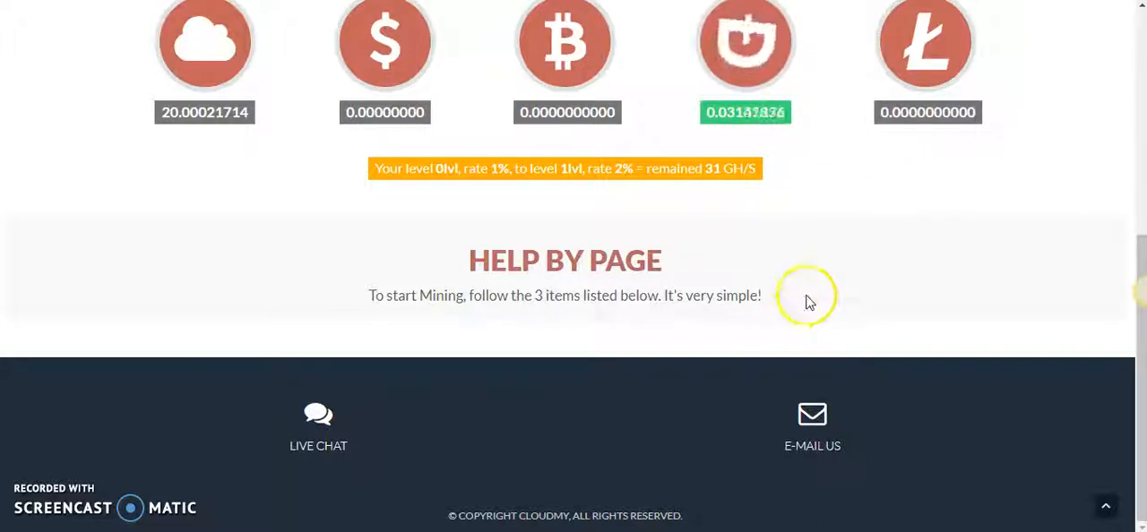
mouse_move(846, 206)
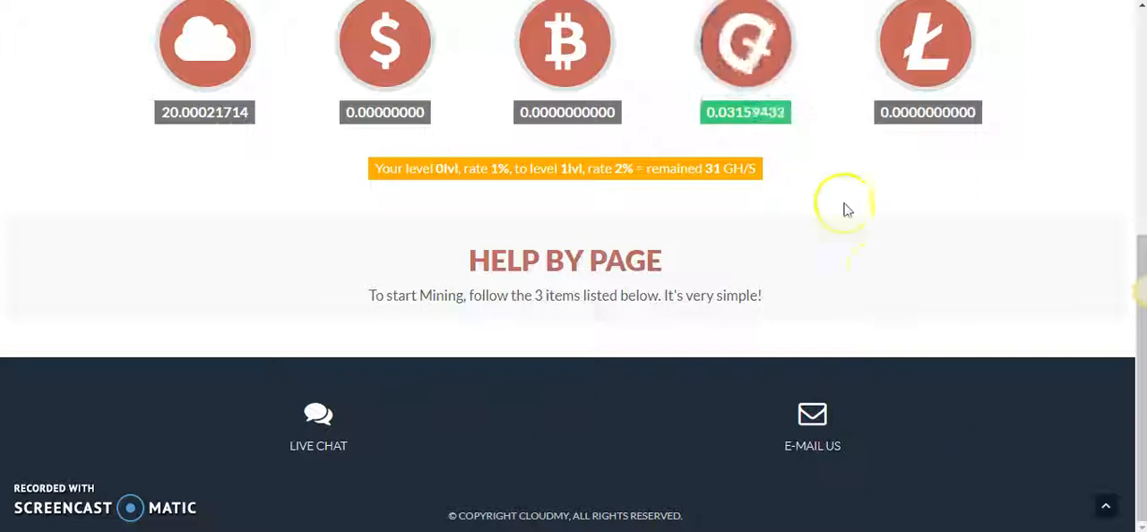
scroll(down, 3)
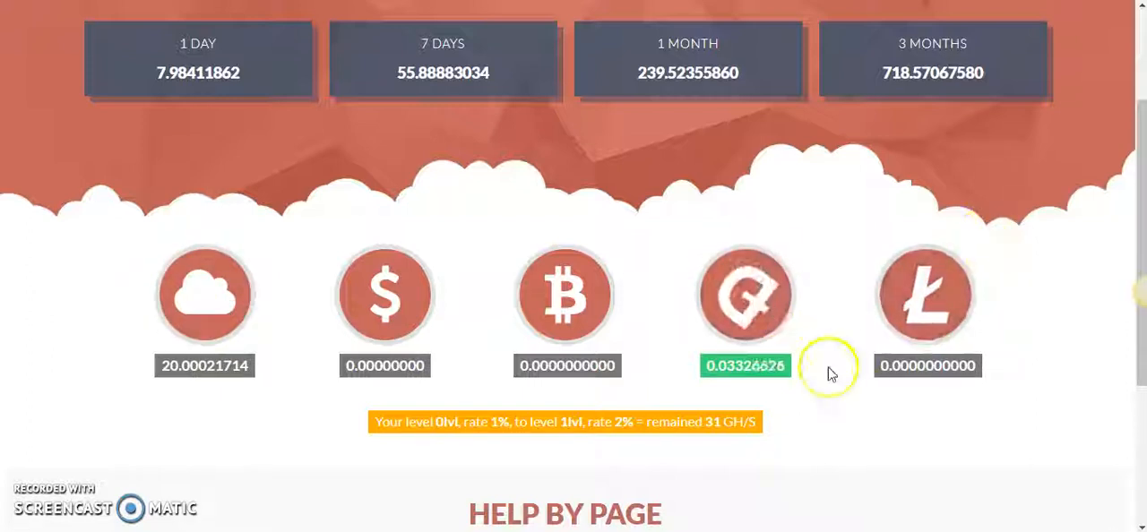
- Review the ScamAdviser trust rating for cloudmy.cc and highlight the owner country Iceland
scroll(down, 3)
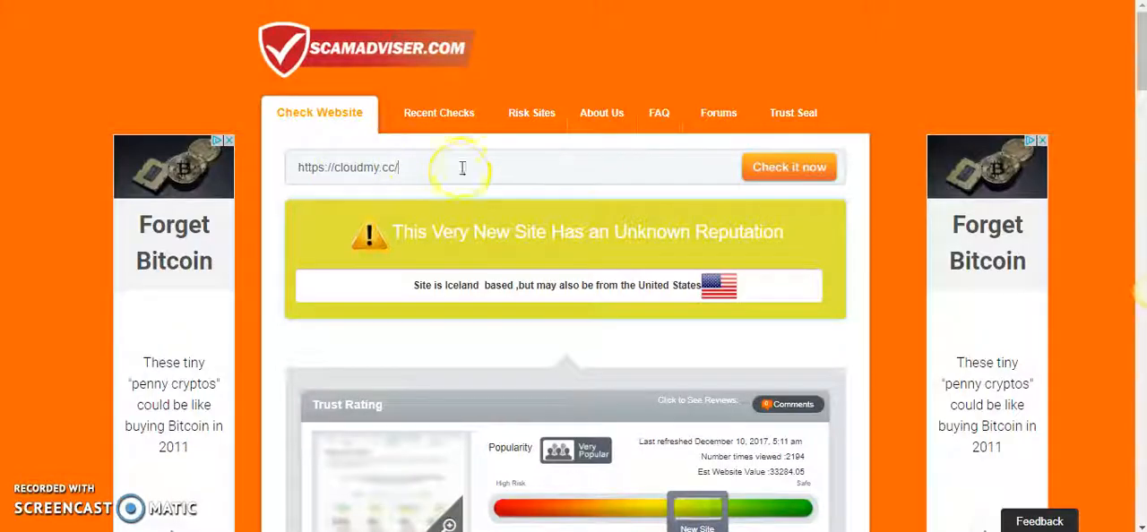
mouse_move(247, 104)
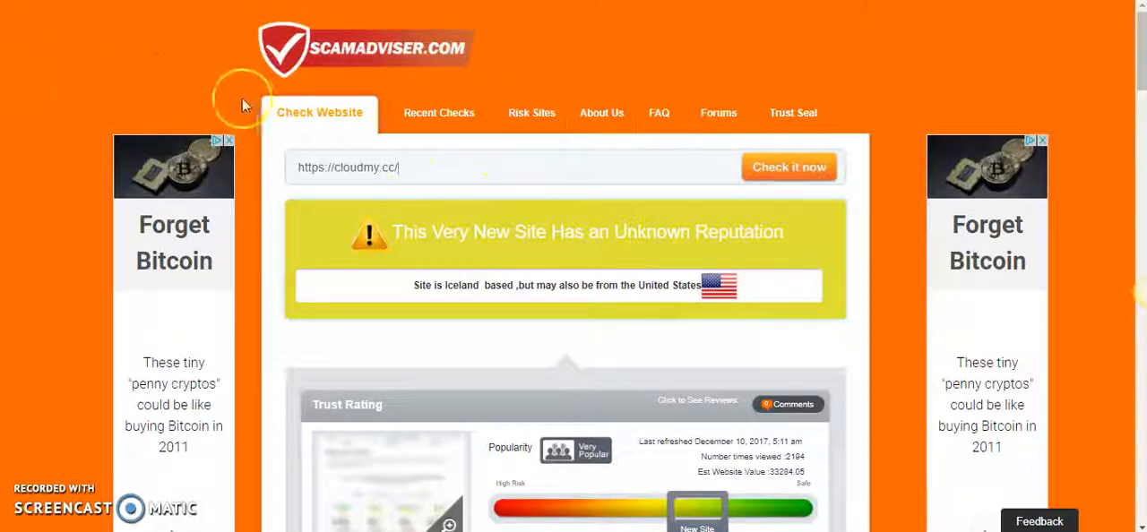
mouse_move(448, 170)
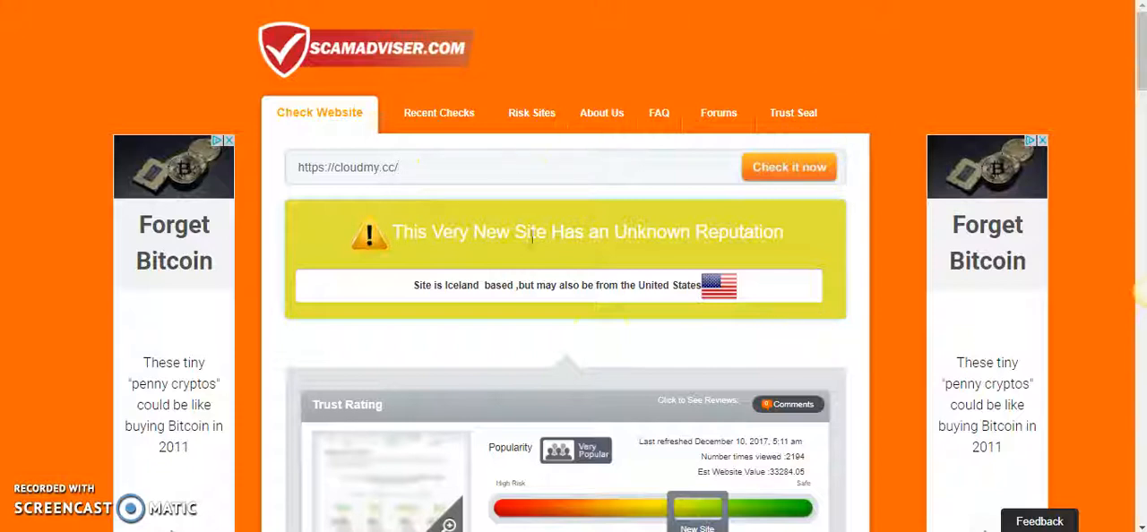
mouse_move(760, 360)
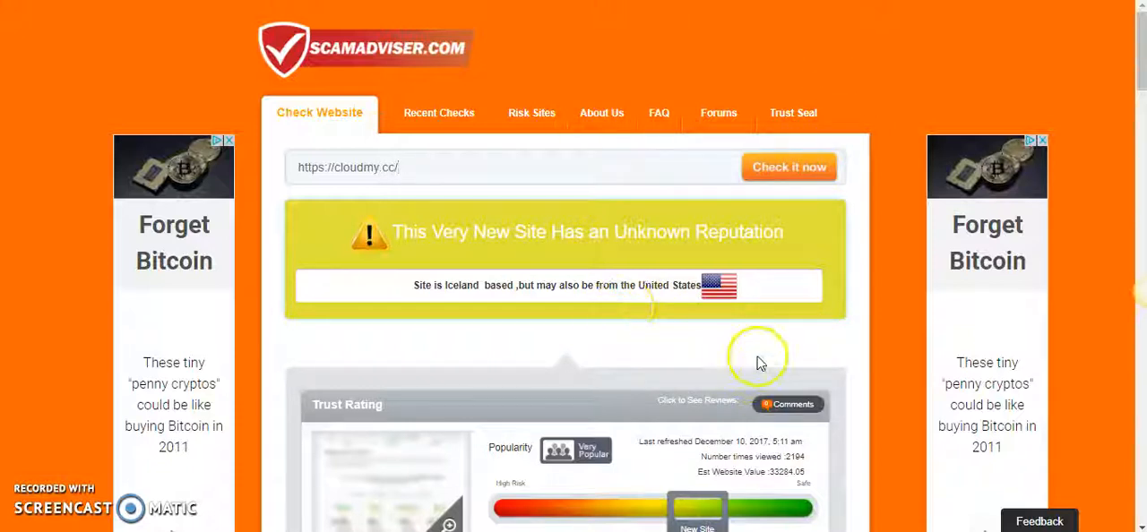
scroll(down, 3)
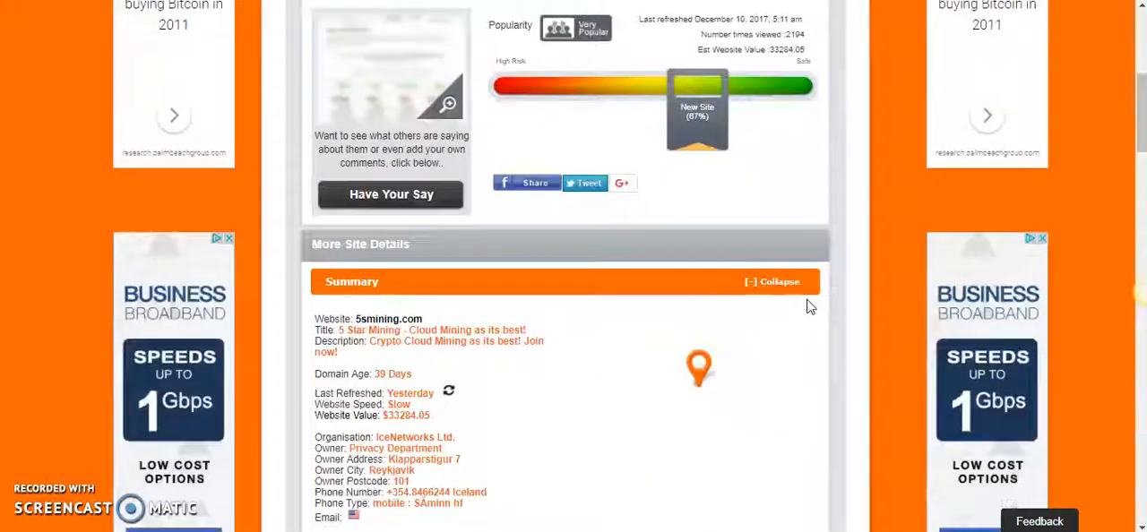
scroll(down, 3)
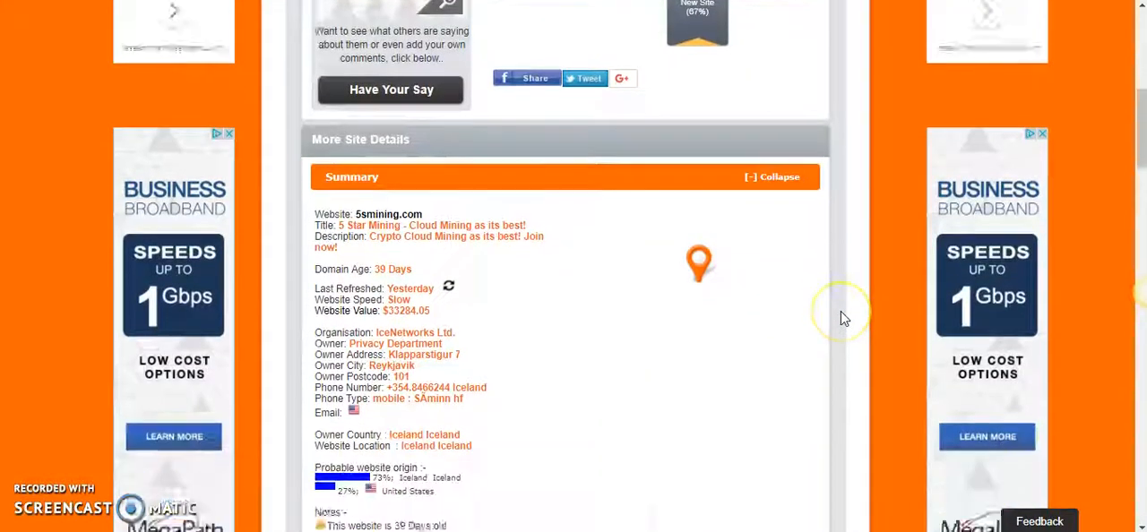
scroll(down, 3)
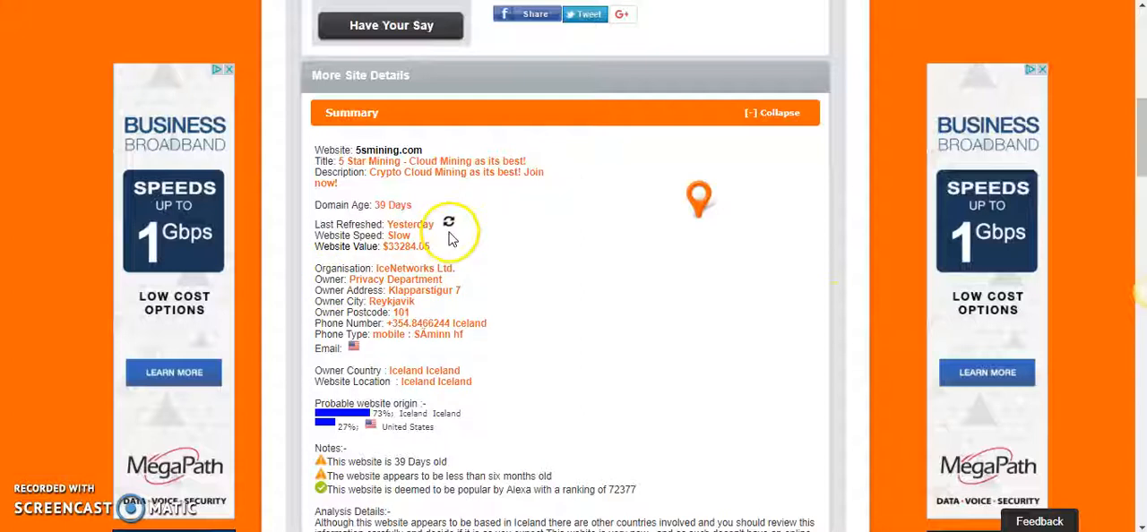
double_click(434, 369)
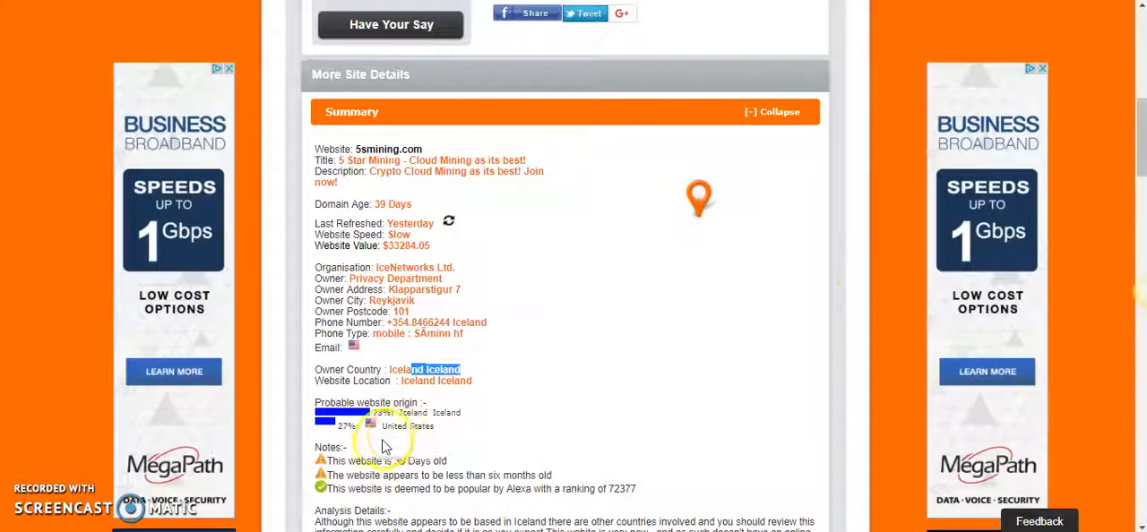
- Read the rest of the ScamAdviser summary: 39-day-old site, New Site rating of 57%
scroll(down, 3)
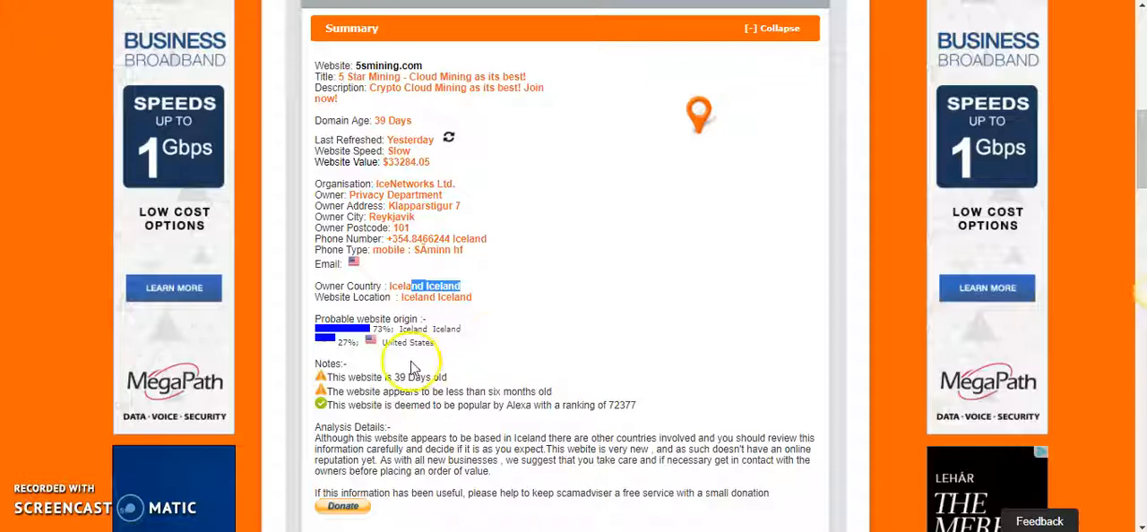
scroll(down, 3)
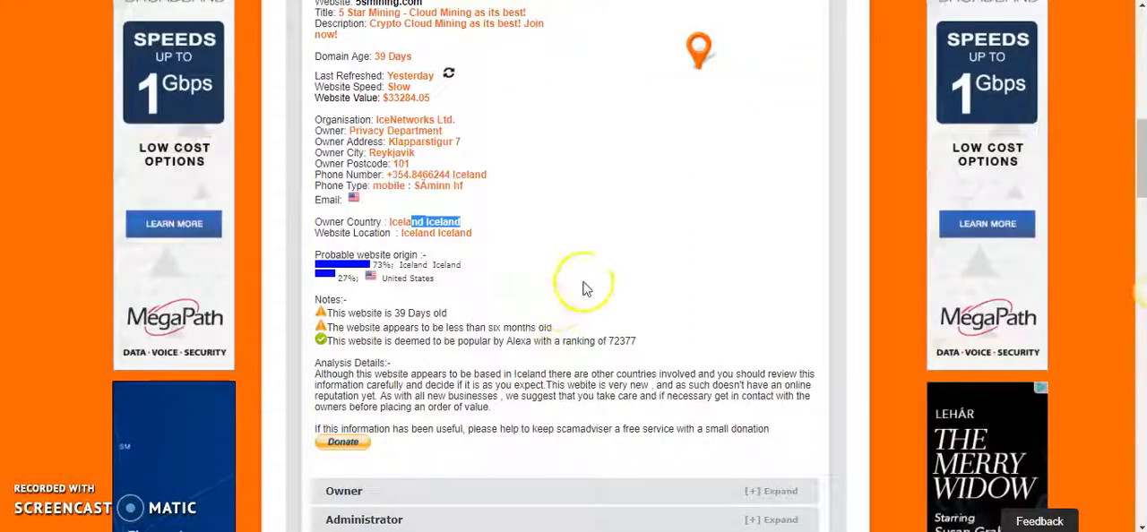
mouse_move(869, 179)
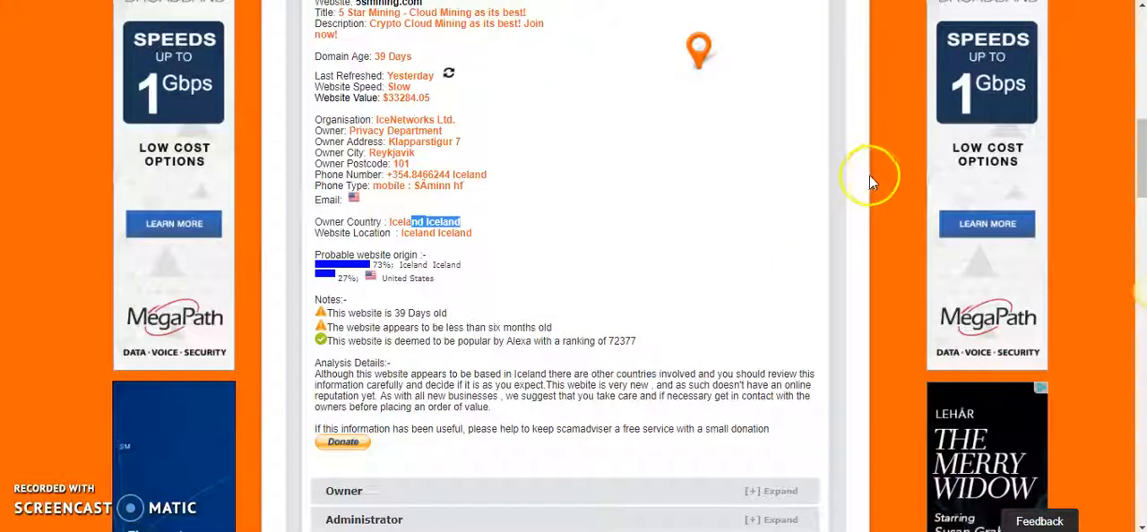
scroll(down, 3)
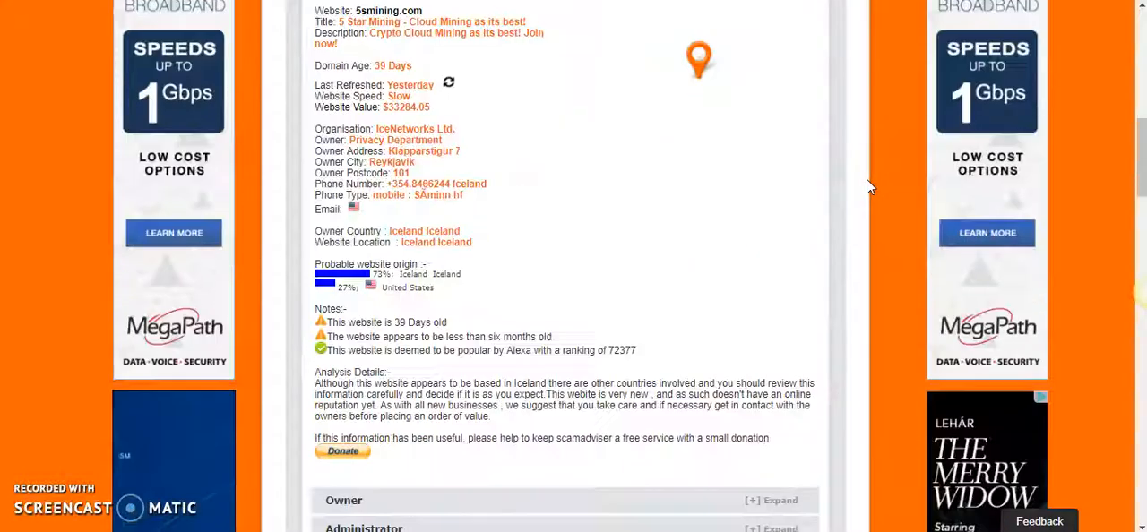
scroll(down, 3)
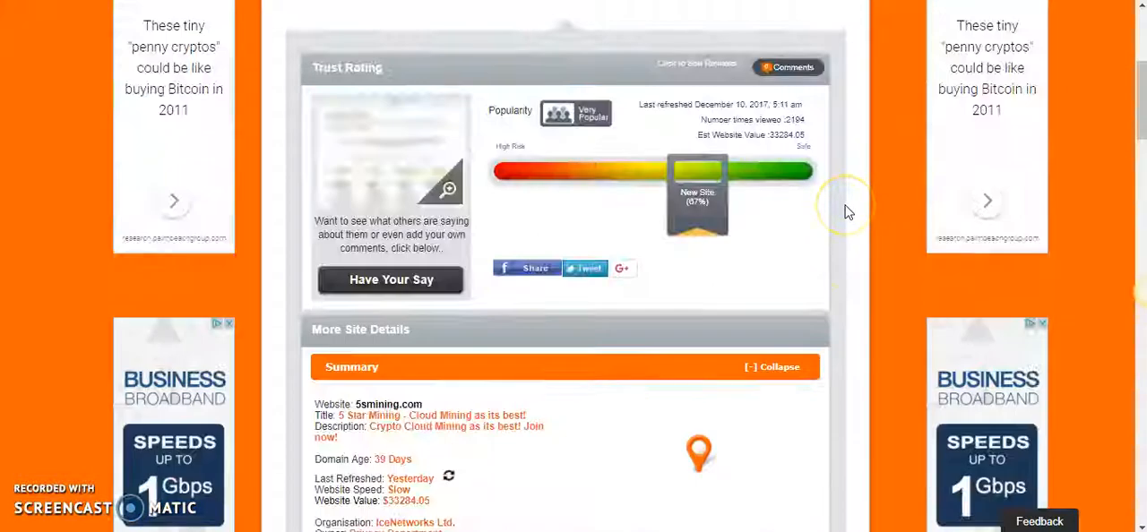
scroll(down, 3)
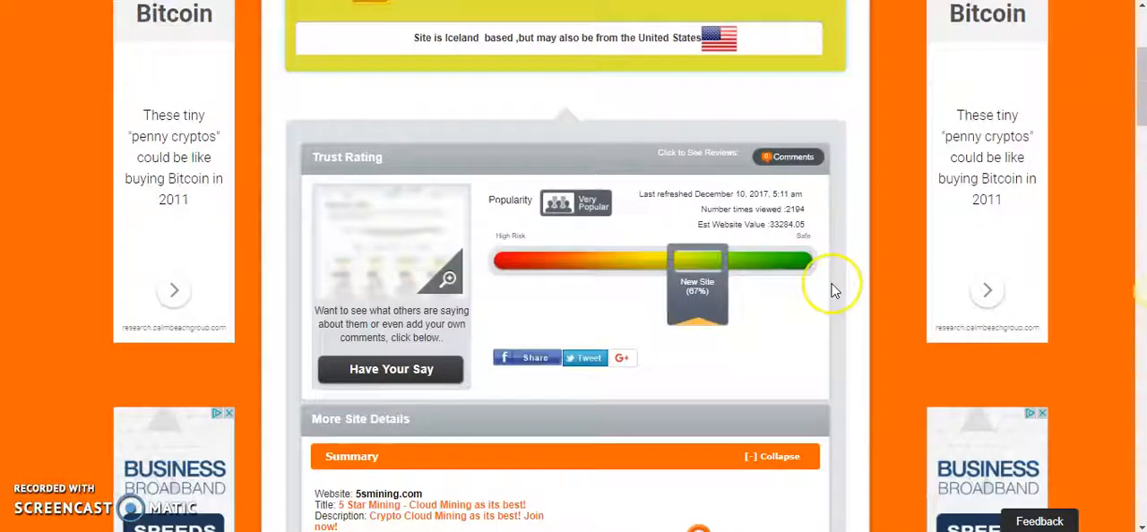
scroll(down, 3)
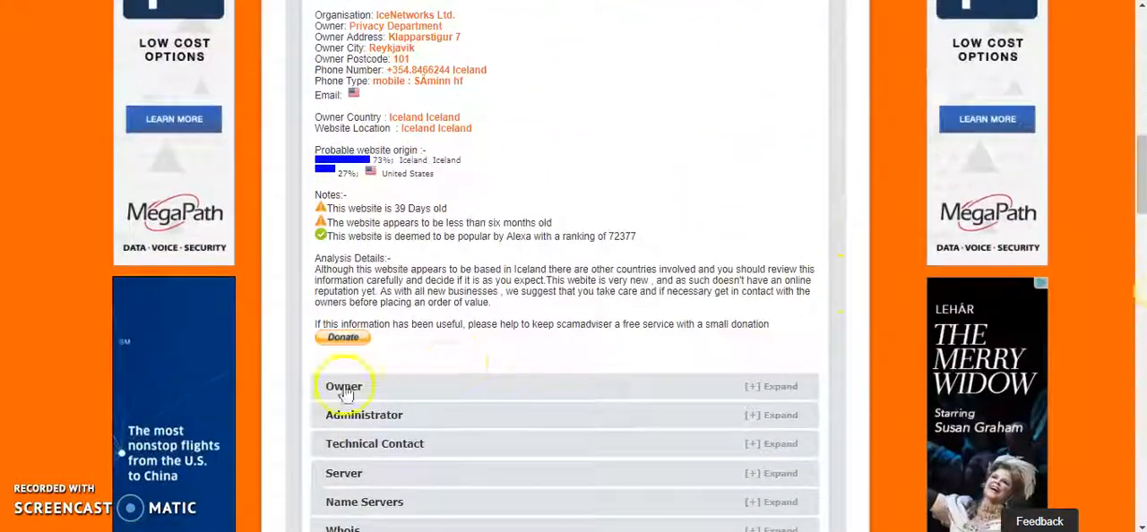
scroll(down, 3)
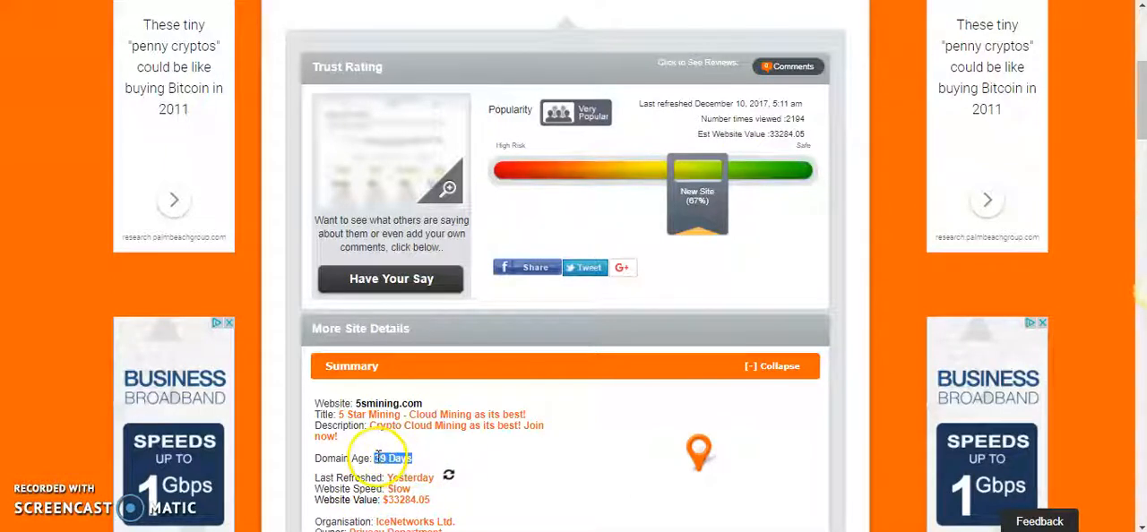
scroll(down, 3)
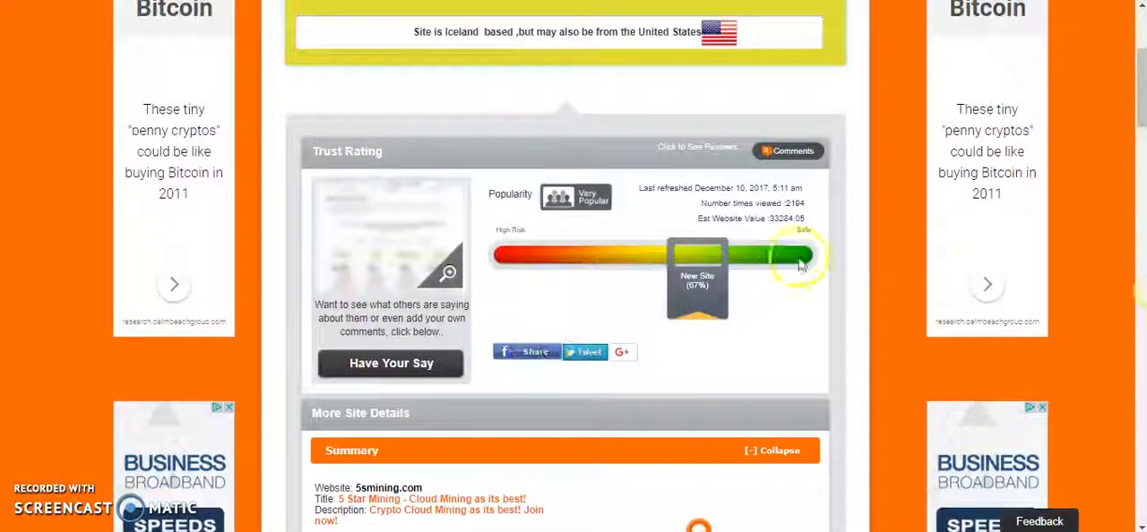
mouse_move(820, 265)
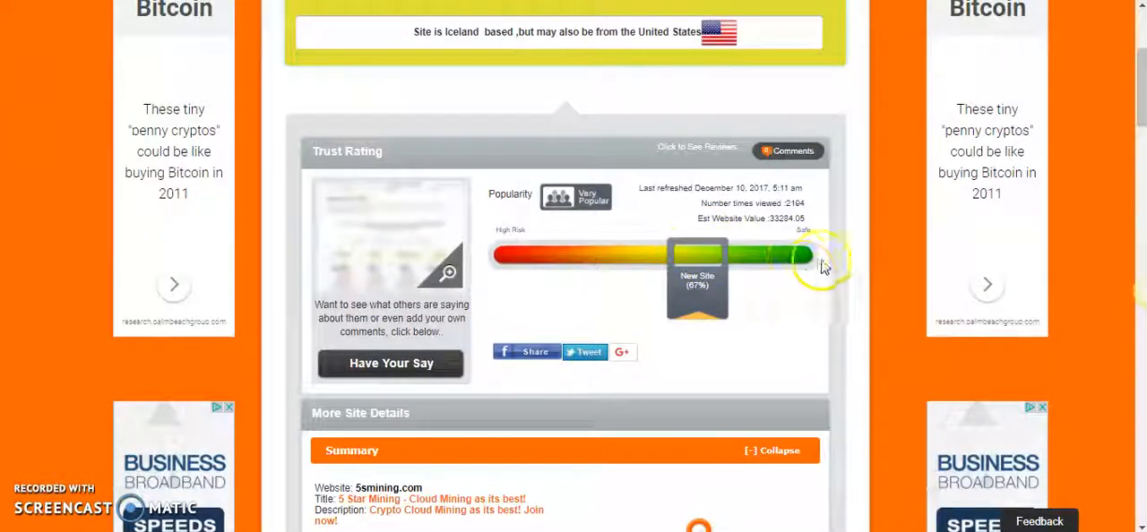
scroll(down, 3)
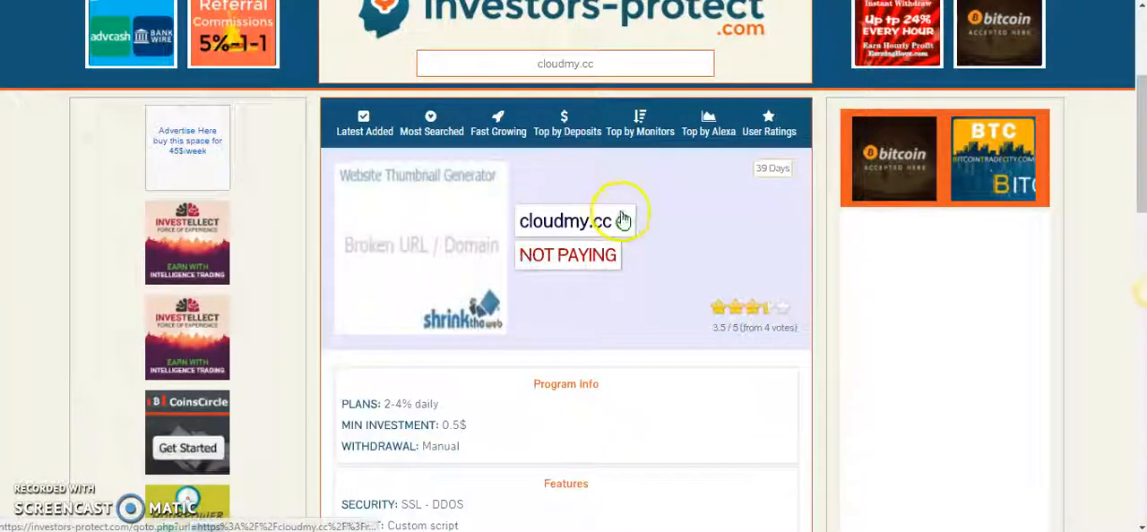
- Read the Investors-Protect NOT PAYING listing for cloudmy.cc with its plans and deposit totals
scroll(down, 3)
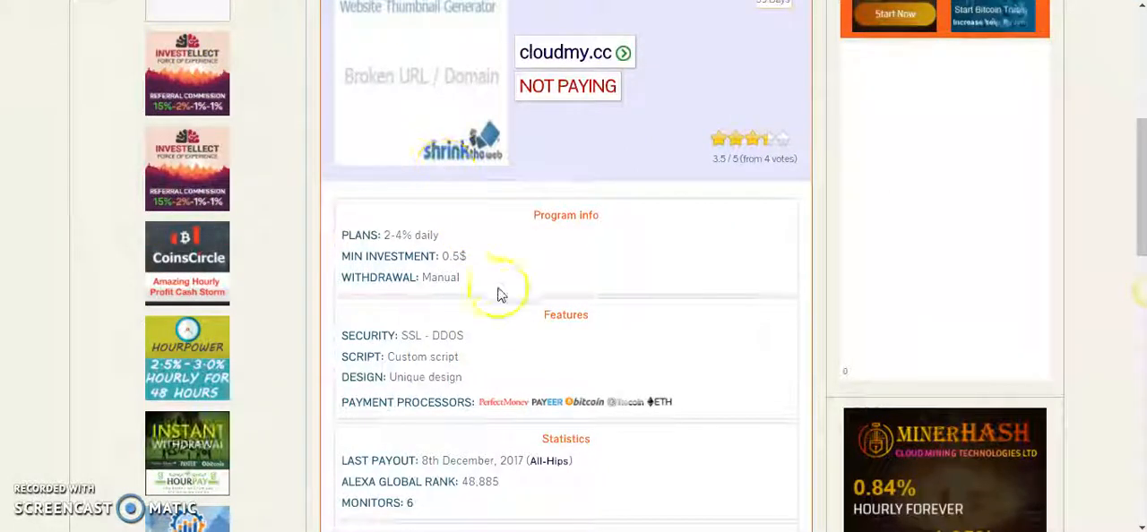
double_click(455, 256)
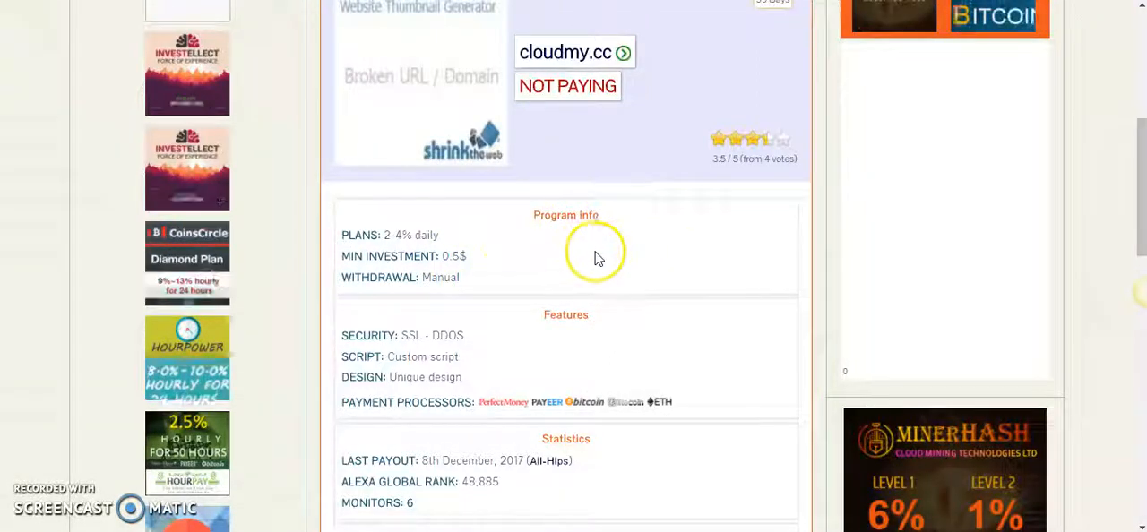
scroll(down, 3)
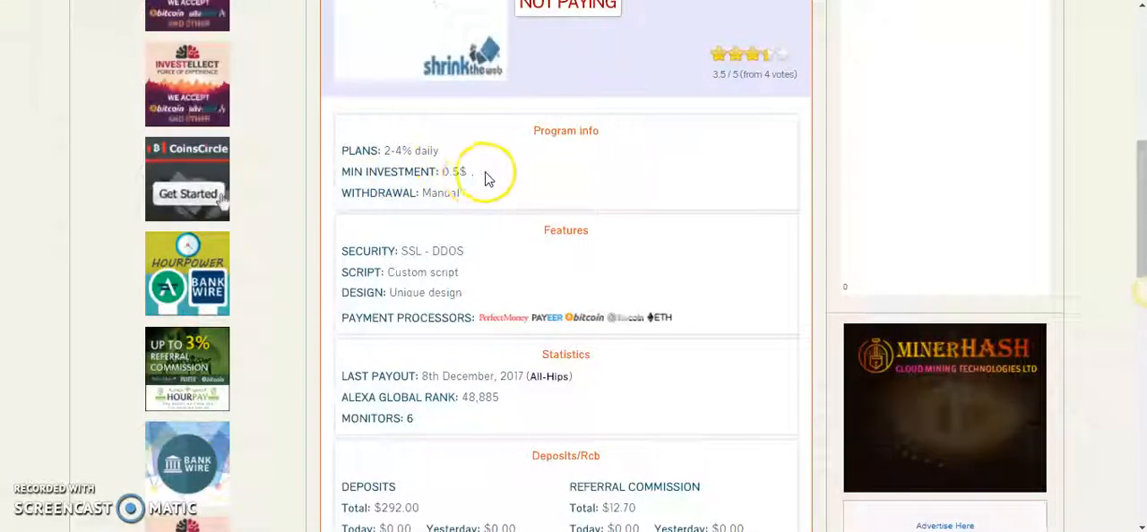
scroll(down, 3)
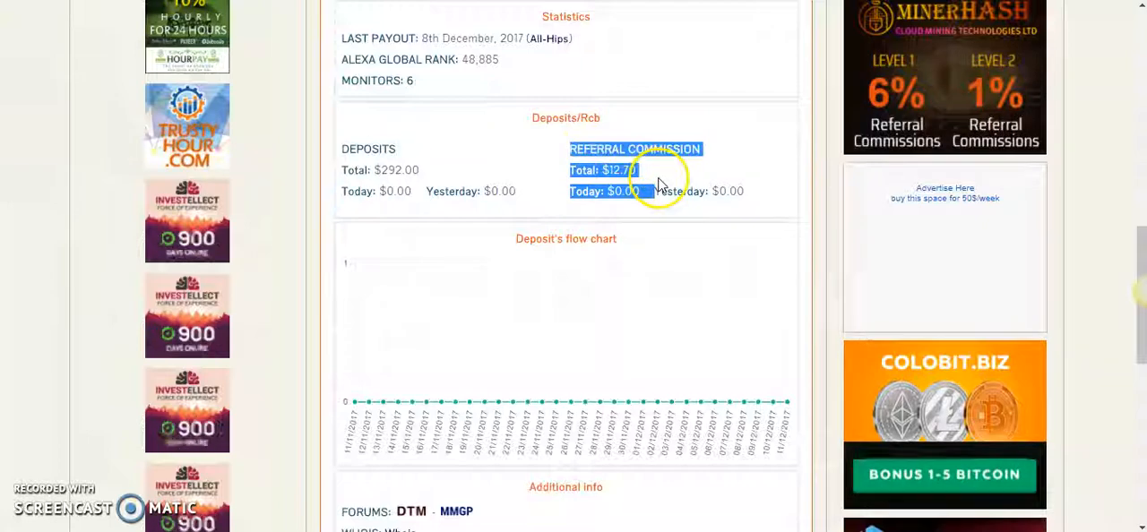
scroll(down, 3)
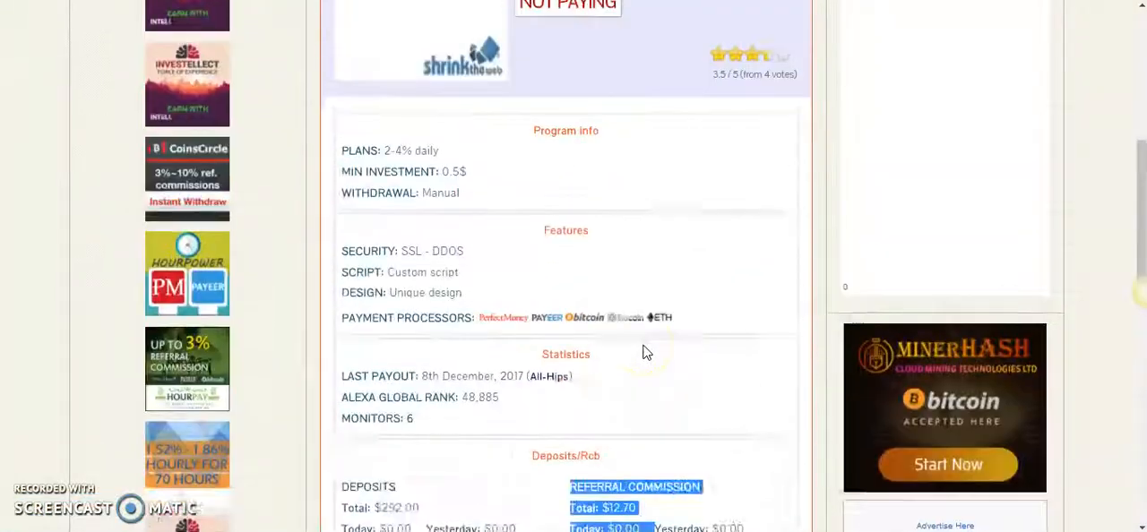
scroll(up, 3)
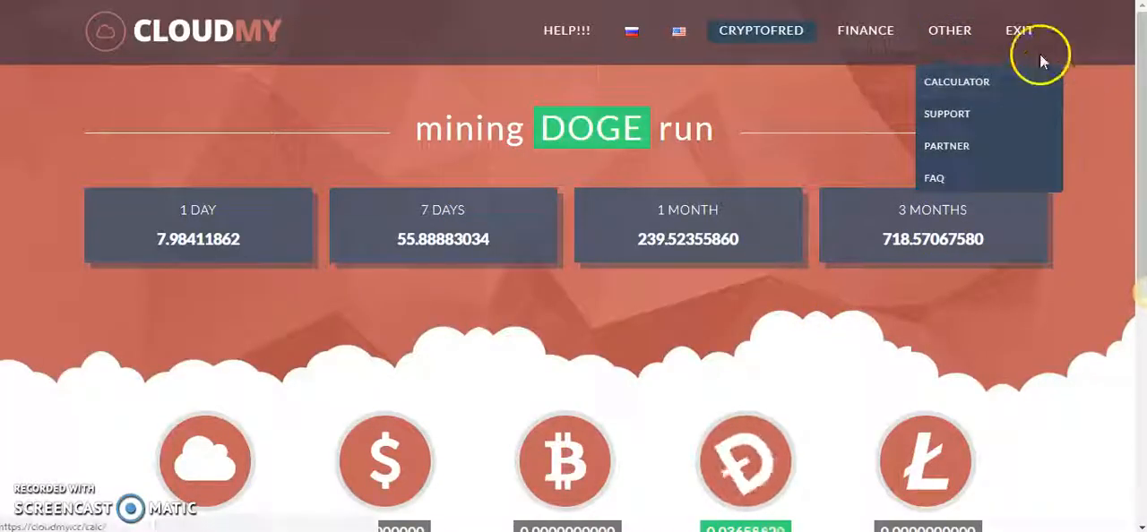
mouse_move(864, 29)
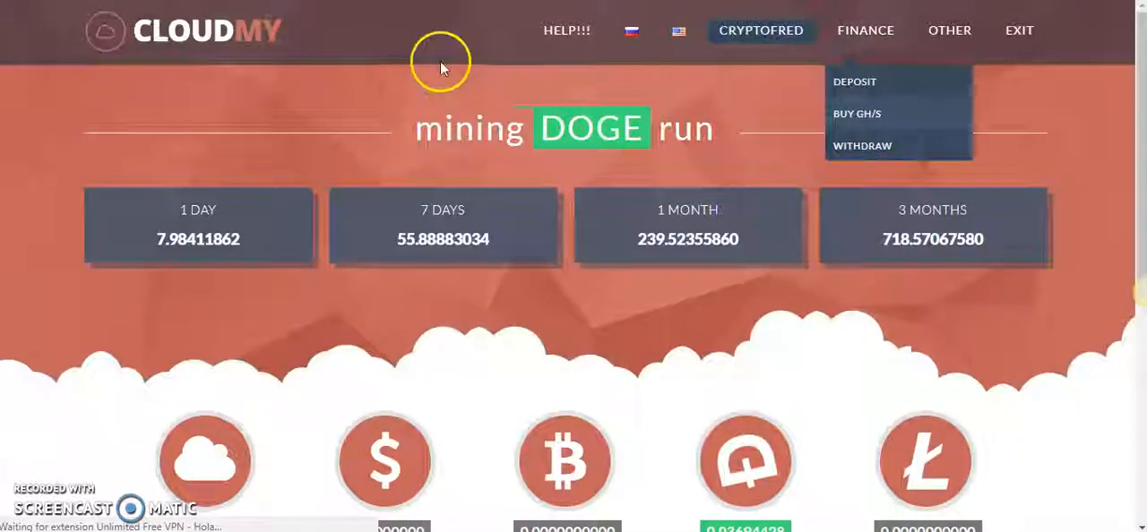
- View the Add balance page's Payeer deposit currencies and its 0.5 USD minimum deposit note
click(855, 83)
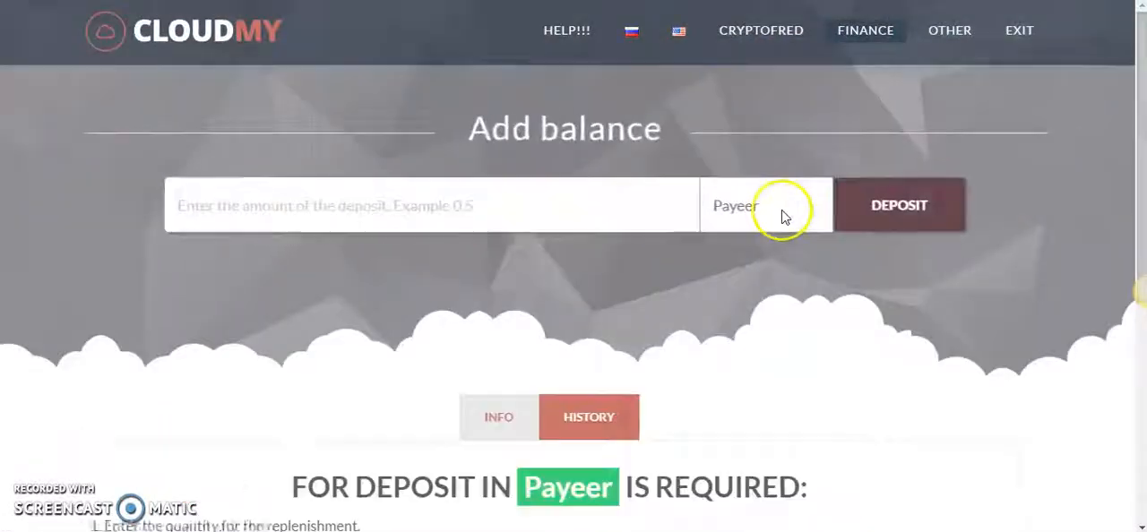
click(763, 204)
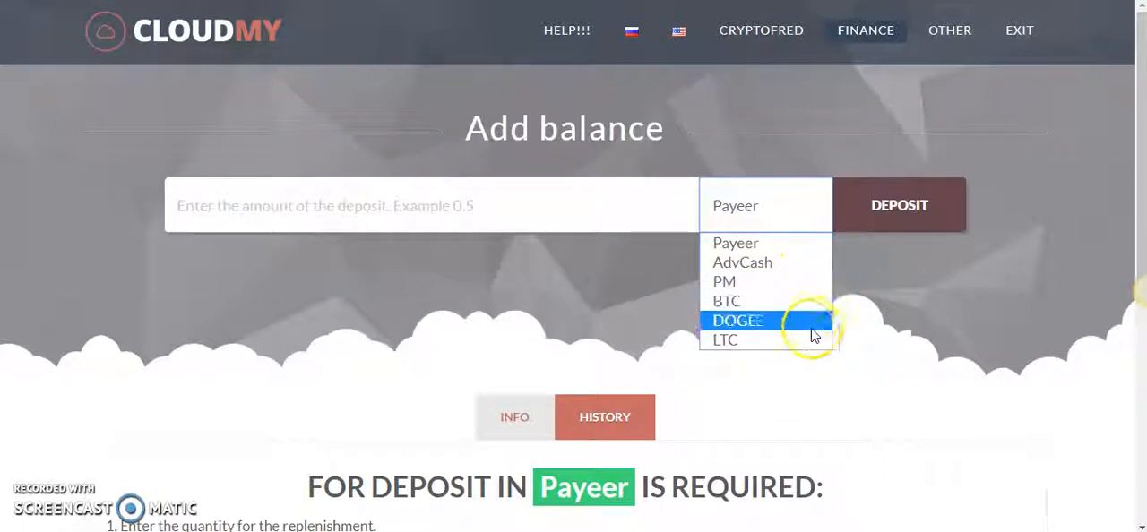
scroll(down, 3)
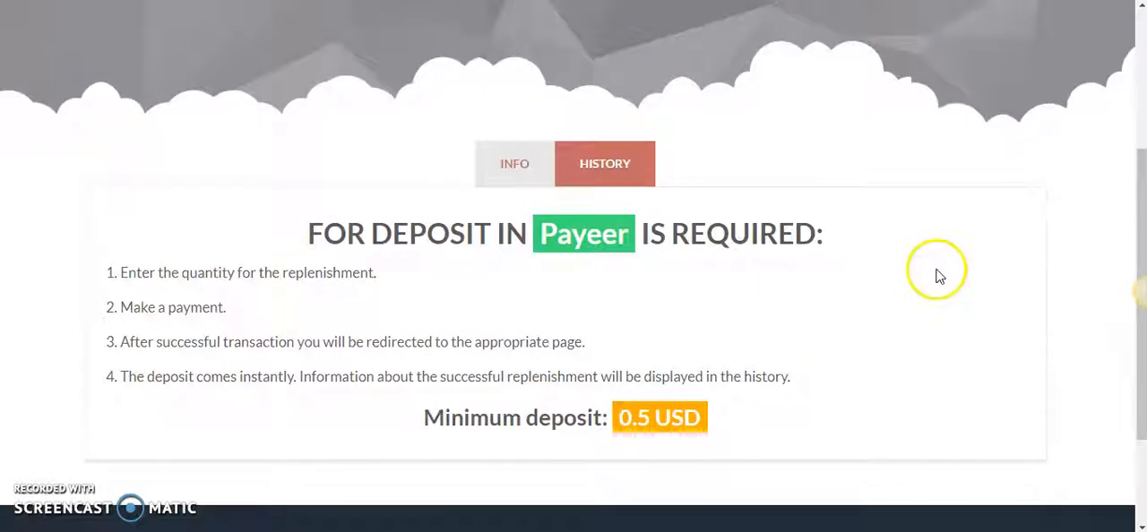
scroll(up, 3)
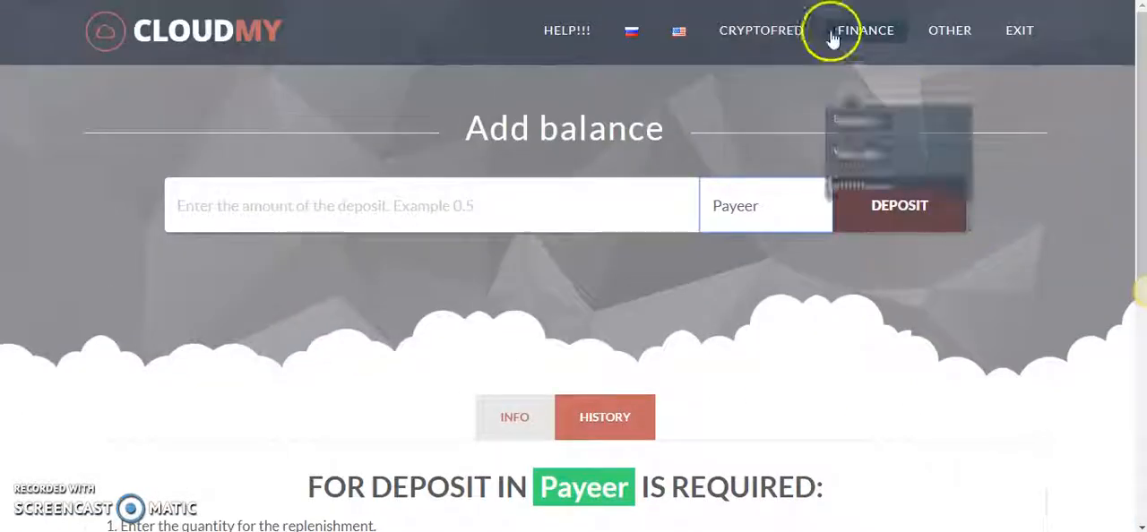
- Go to Finance > Withdraw and switch the withdrawal currency from USD to BTC
click(866, 29)
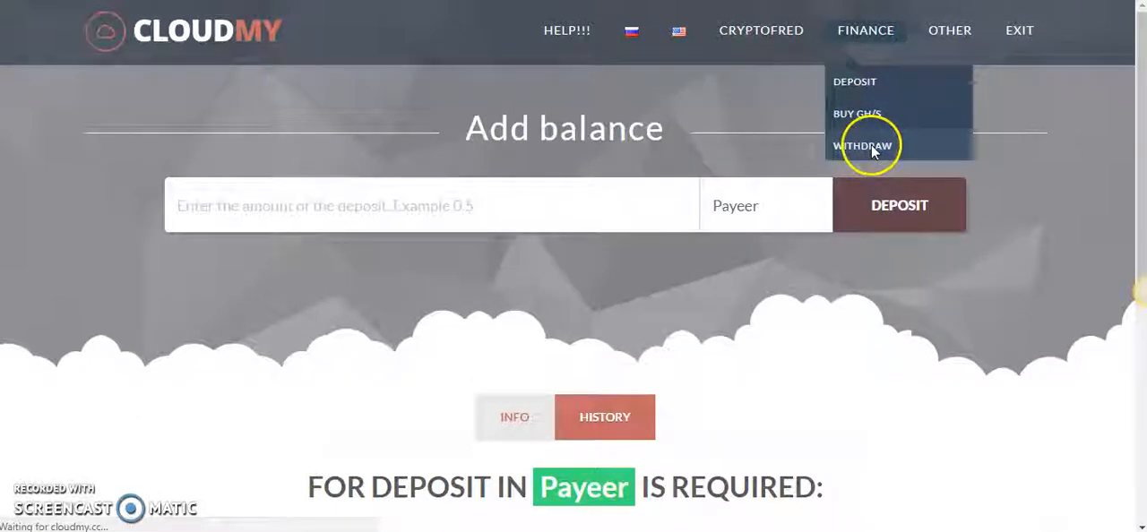
click(862, 145)
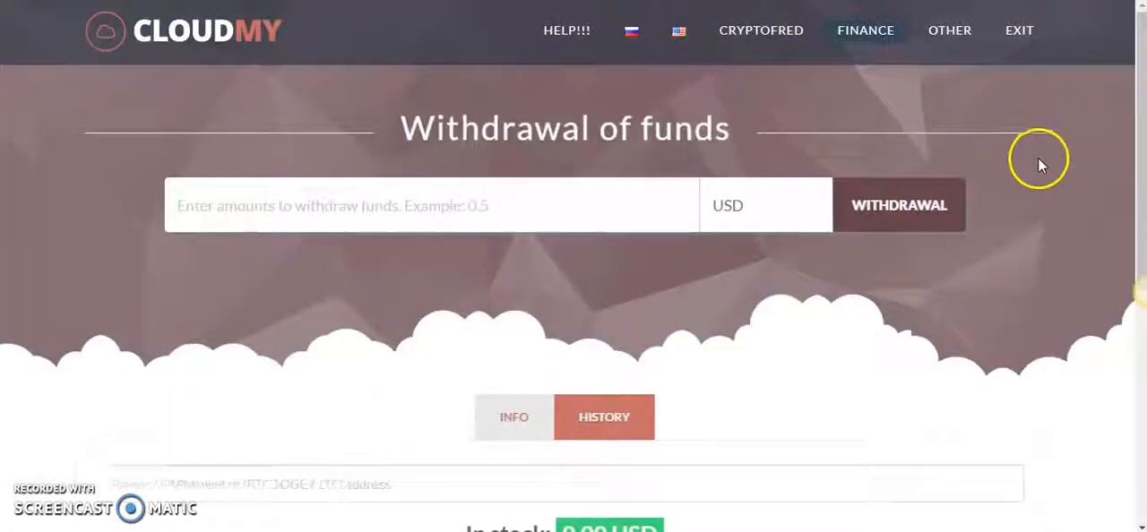
scroll(down, 3)
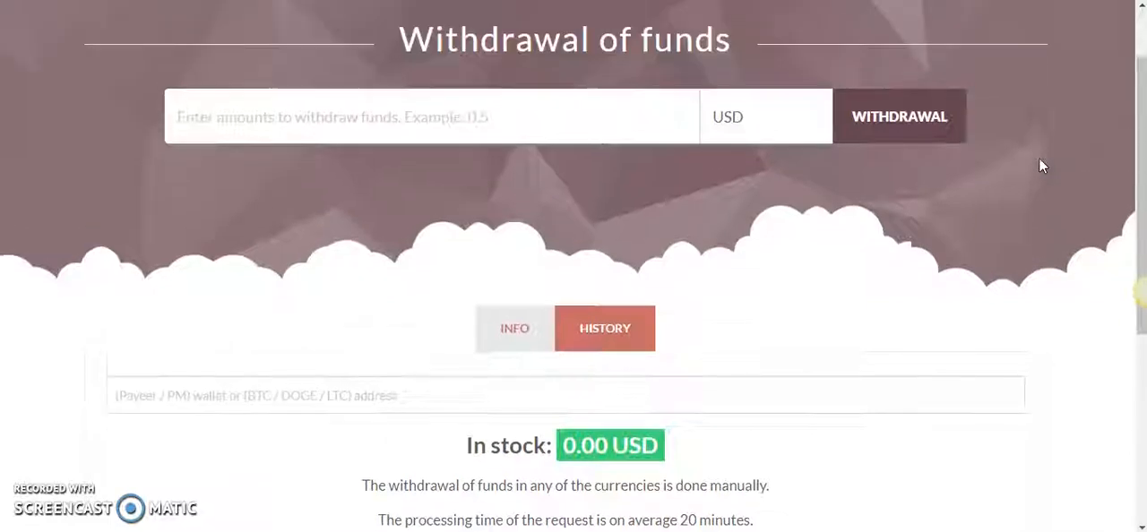
click(764, 116)
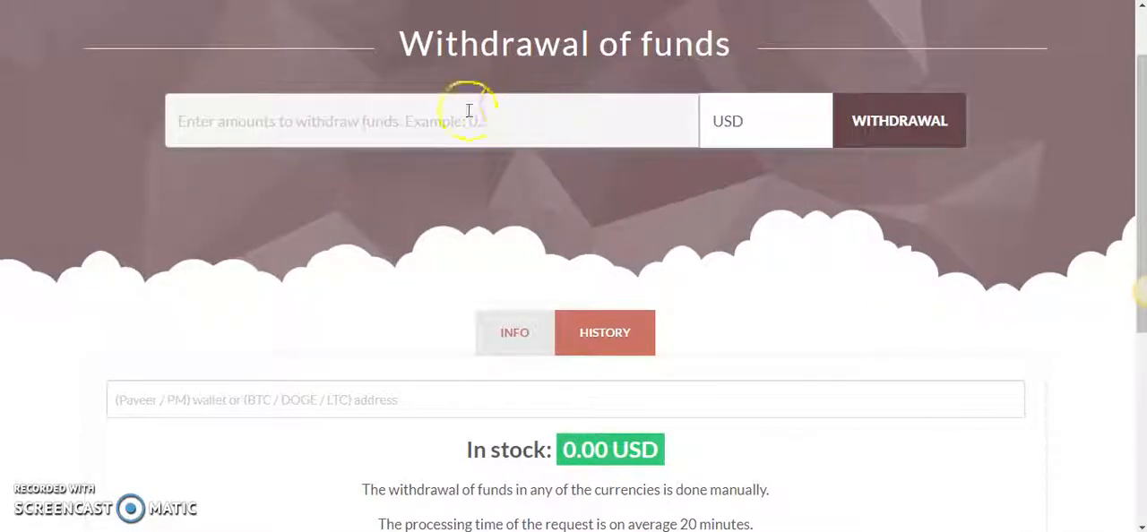
click(763, 120)
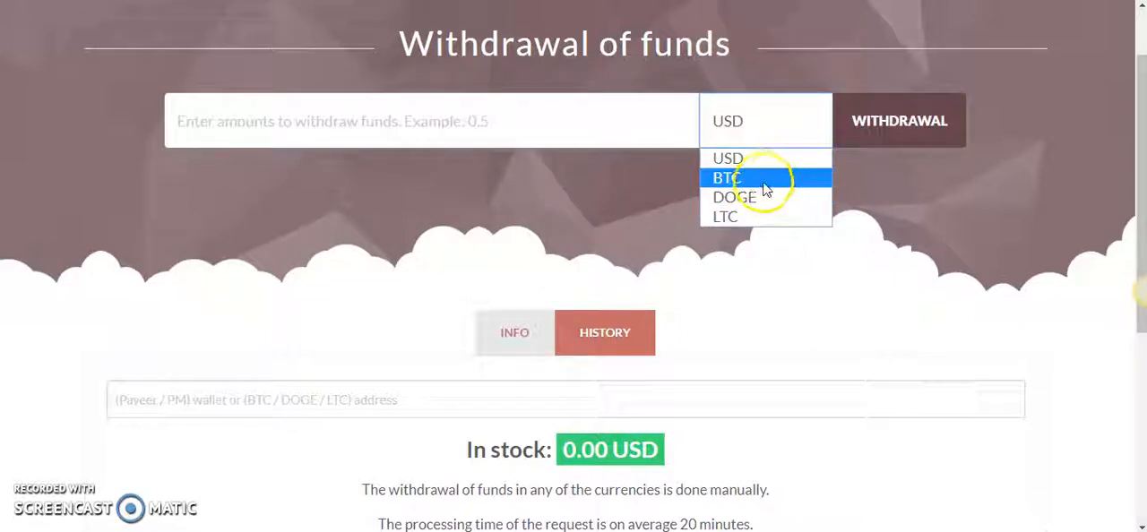
click(724, 177)
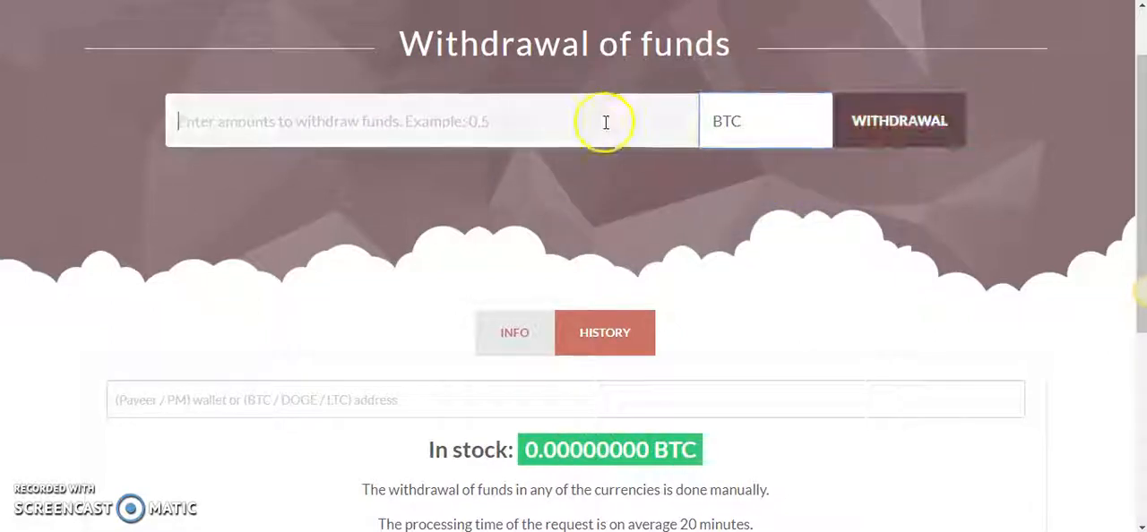
- Read the BTC withdrawal info showing a zero balance and 0.001 BTC minimum
scroll(down, 3)
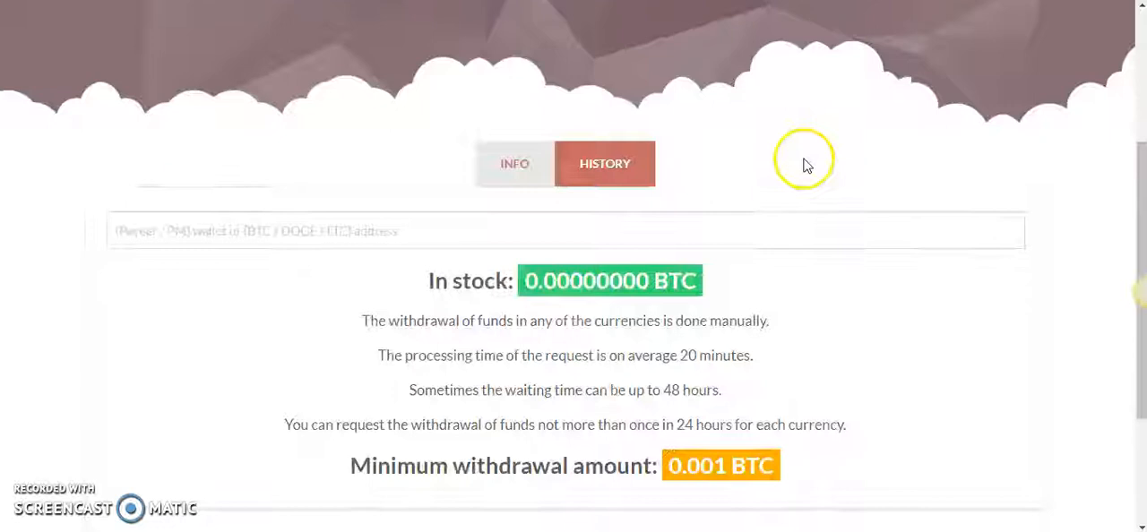
scroll(down, 3)
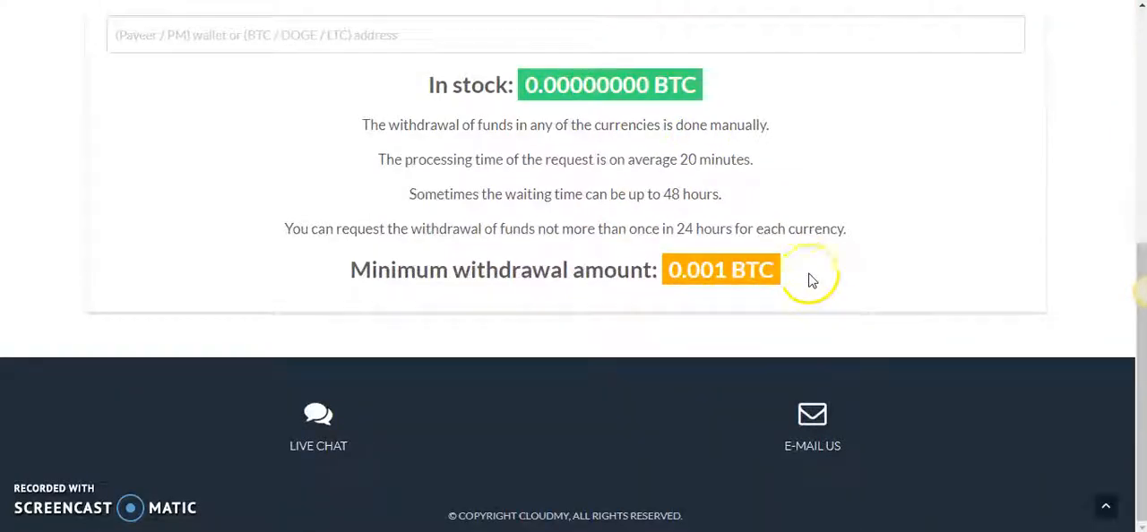
double_click(720, 269)
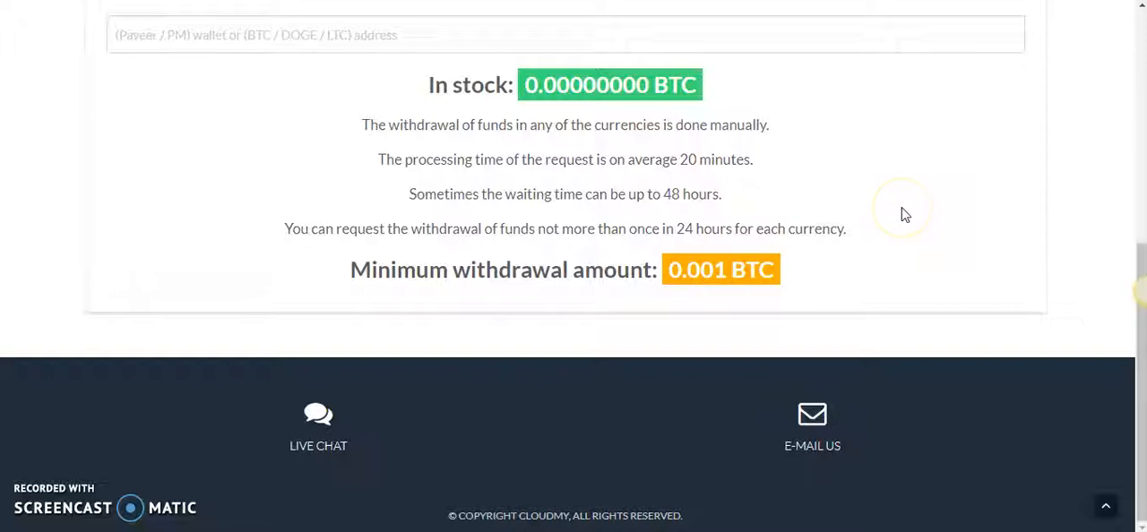
scroll(up, 3)
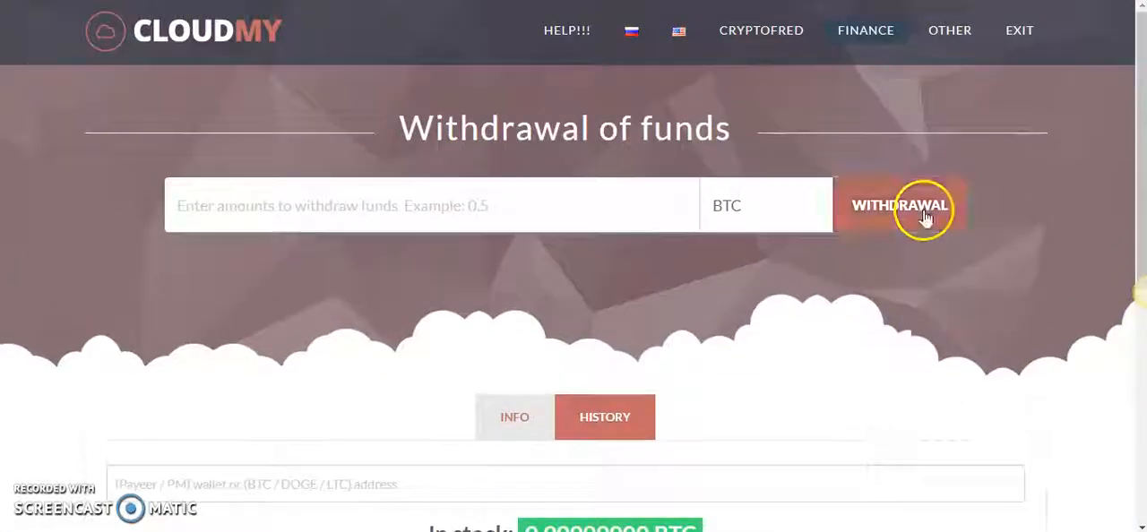
scroll(down, 3)
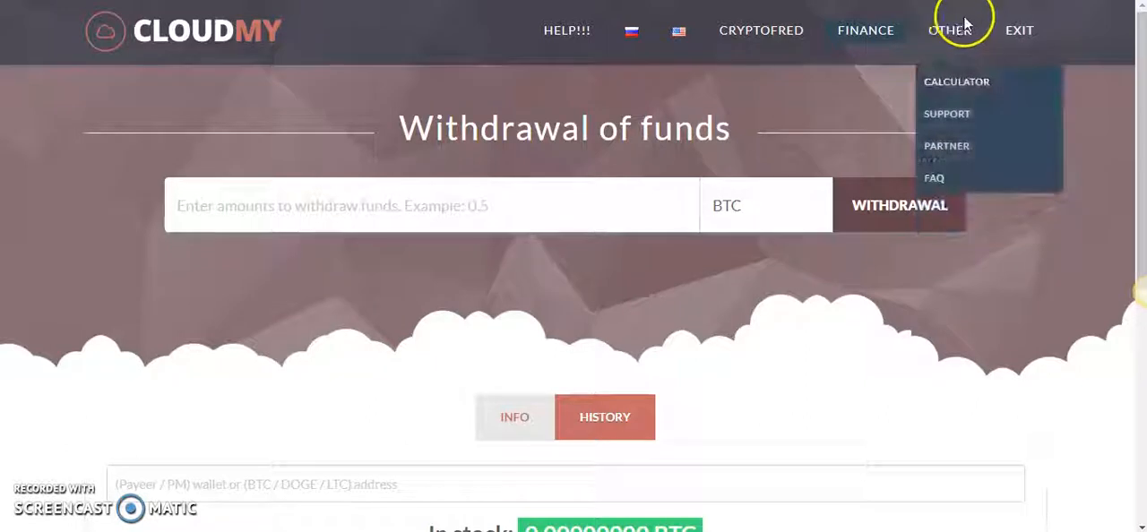
mouse_move(946, 145)
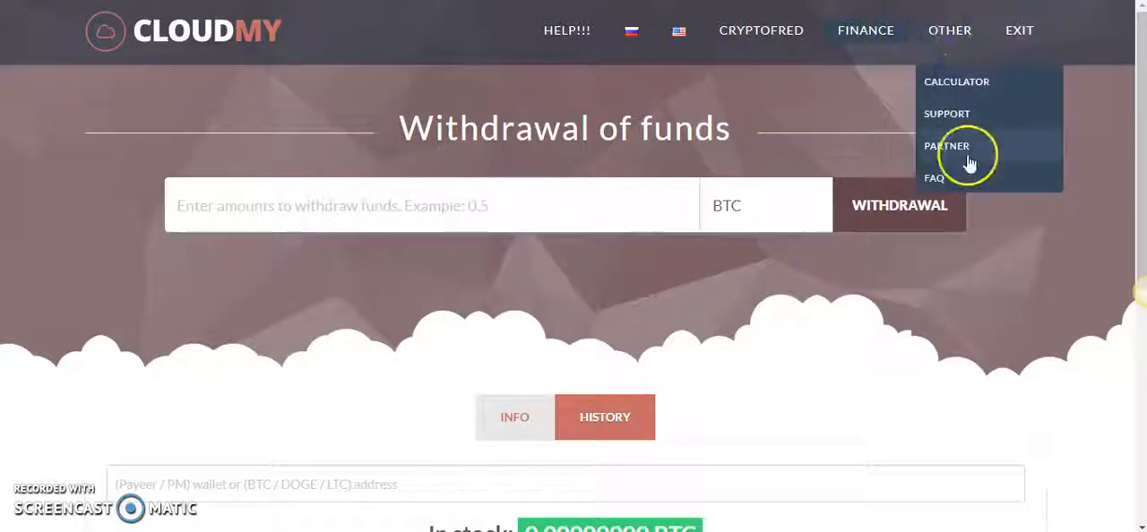
click(946, 145)
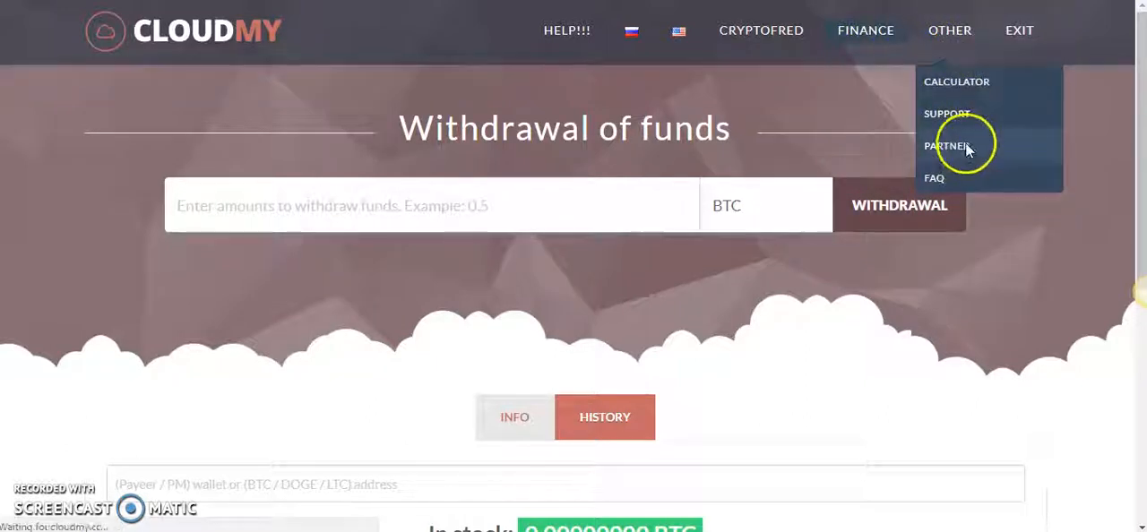
mouse_move(649, 147)
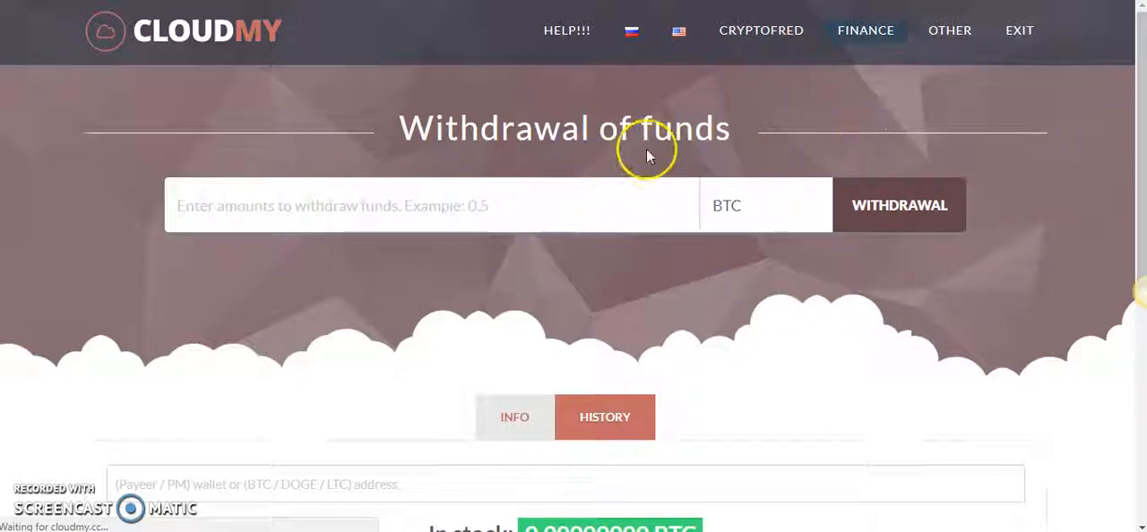
click(949, 29)
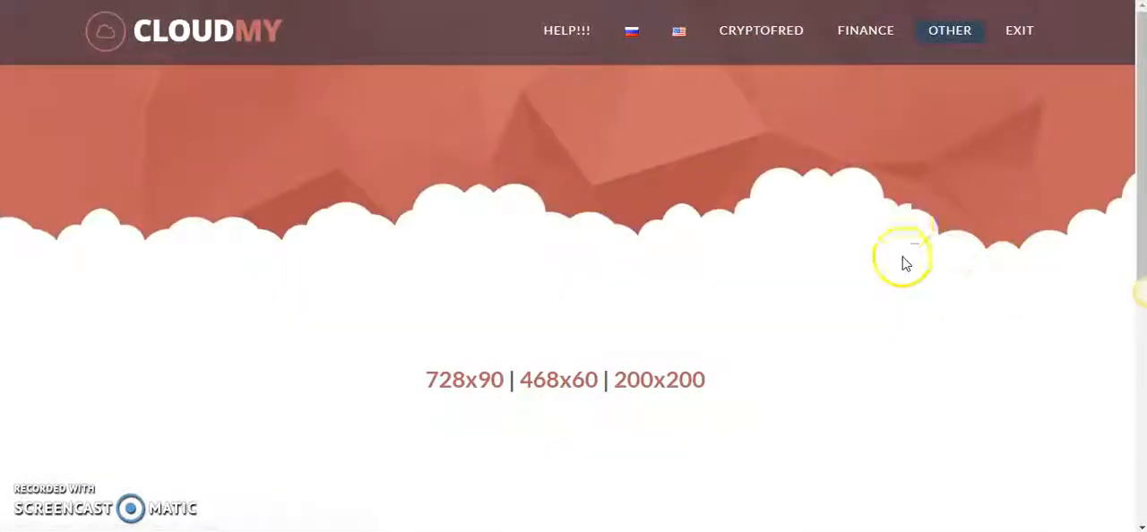
scroll(down, 3)
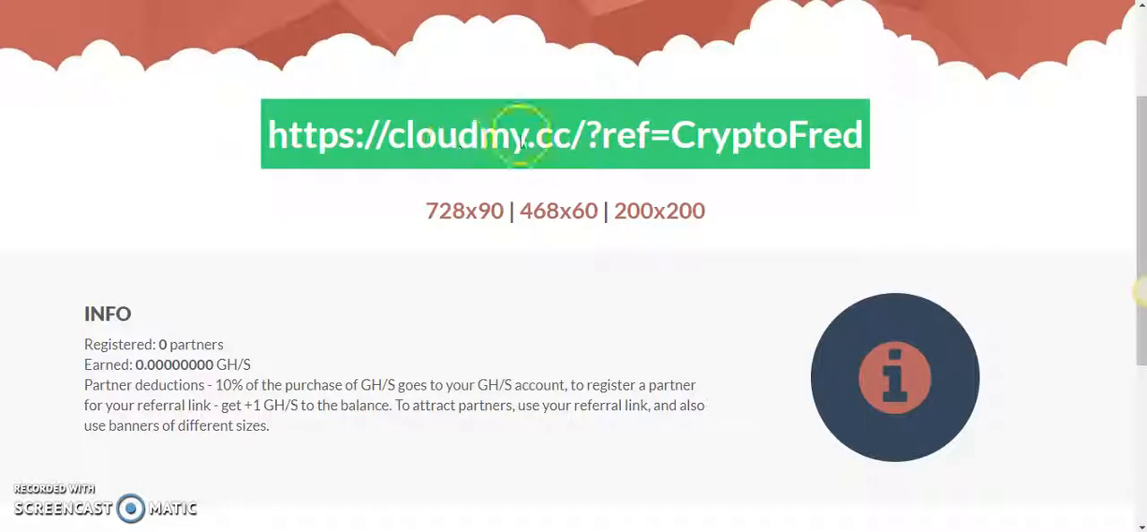
scroll(down, 3)
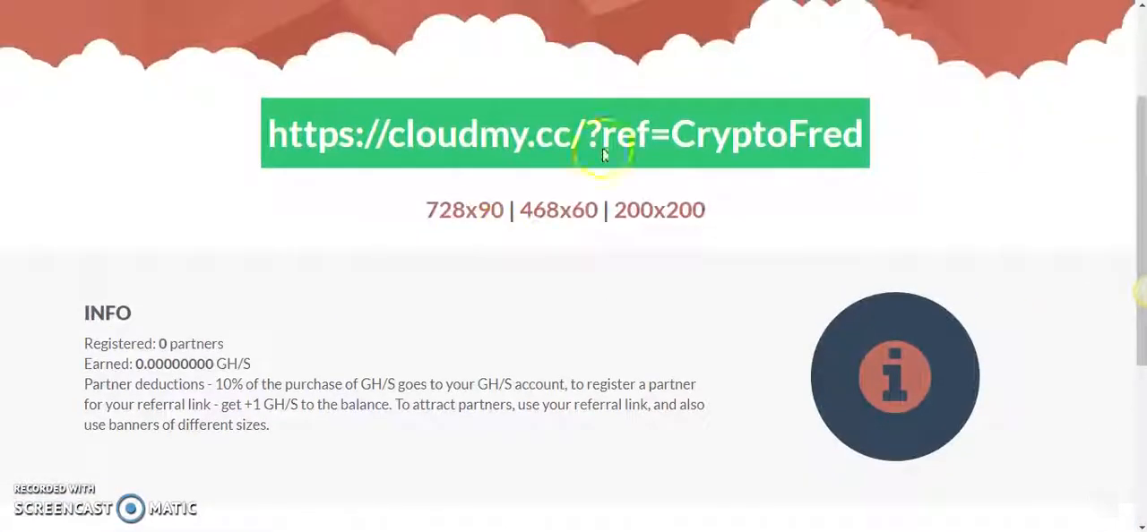
scroll(up, 3)
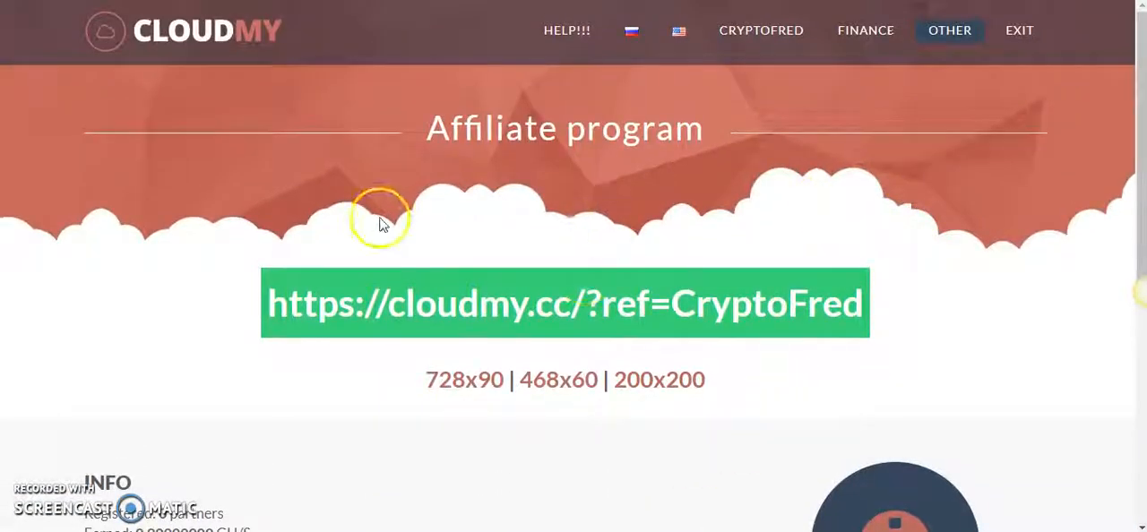
mouse_move(638, 215)
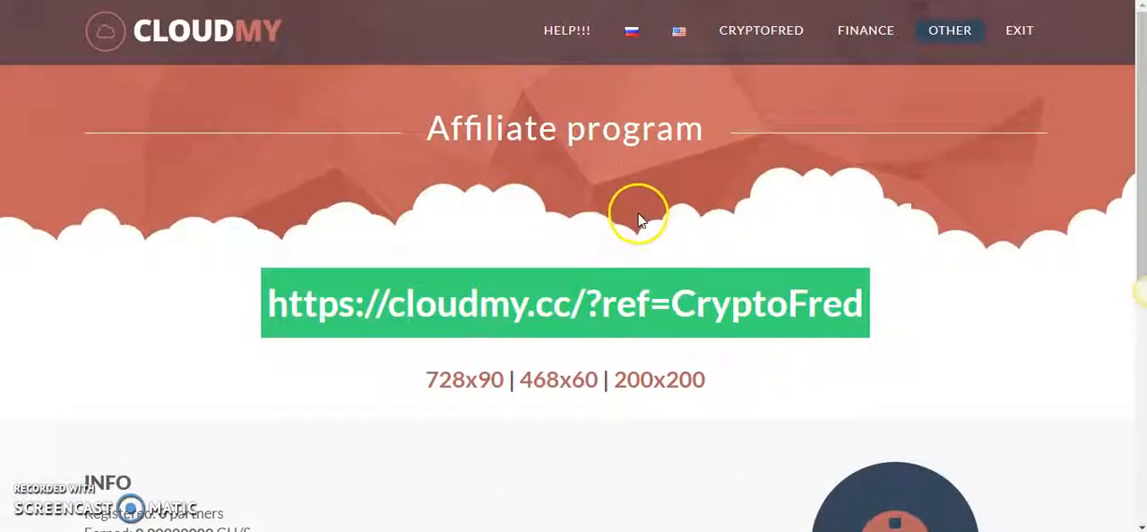
scroll(down, 3)
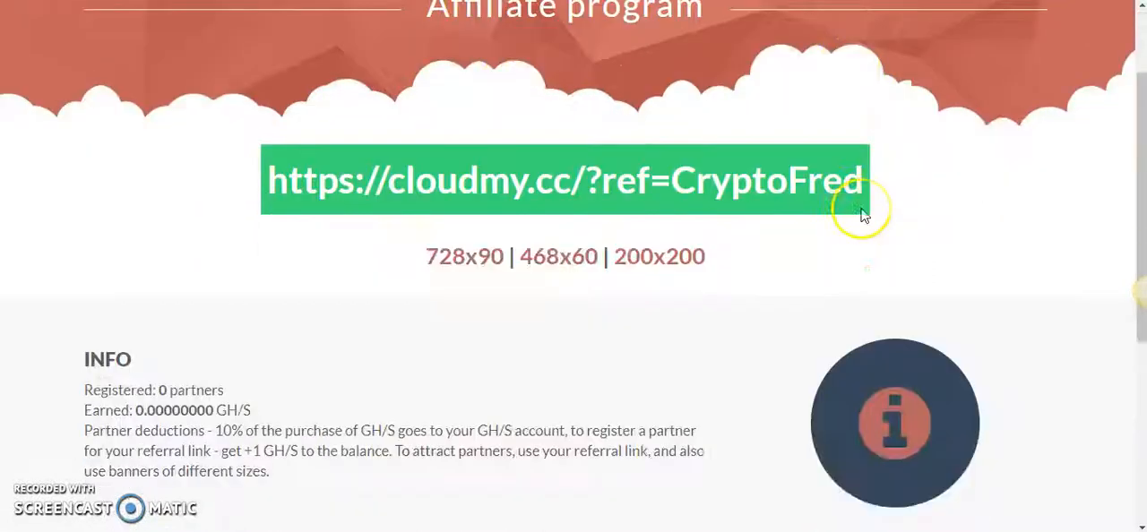
scroll(down, 3)
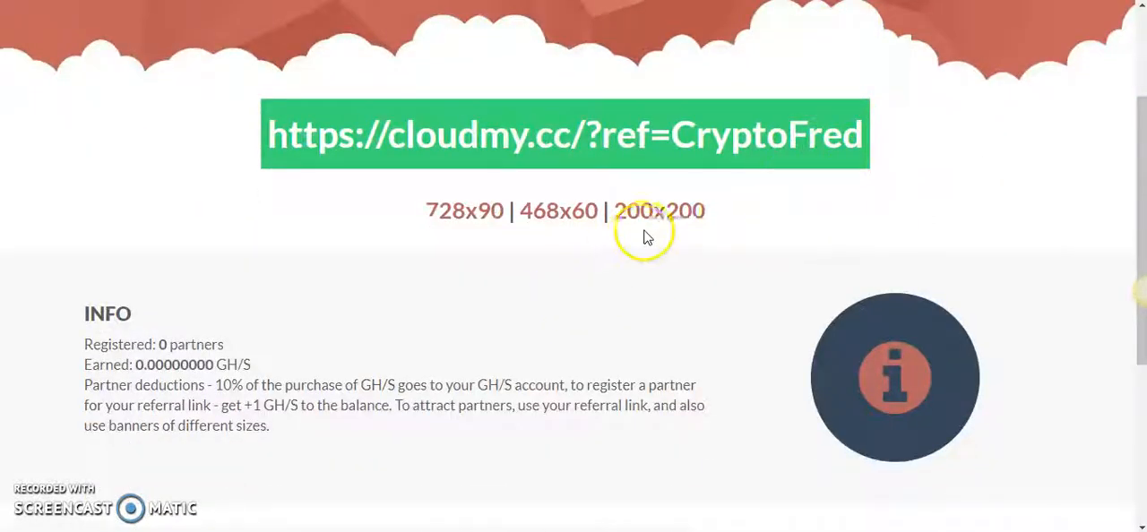
scroll(down, 3)
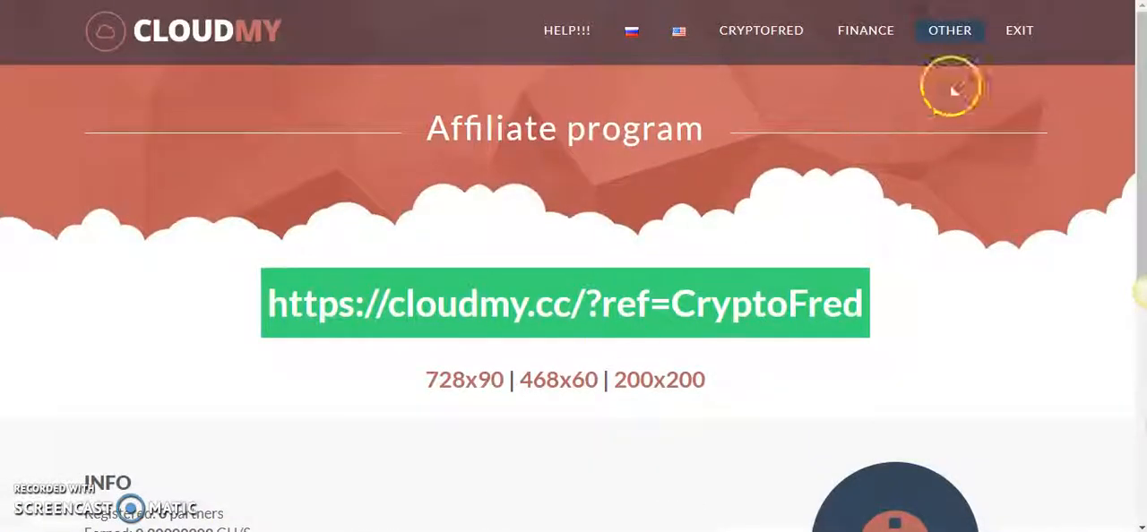
mouse_move(516, 15)
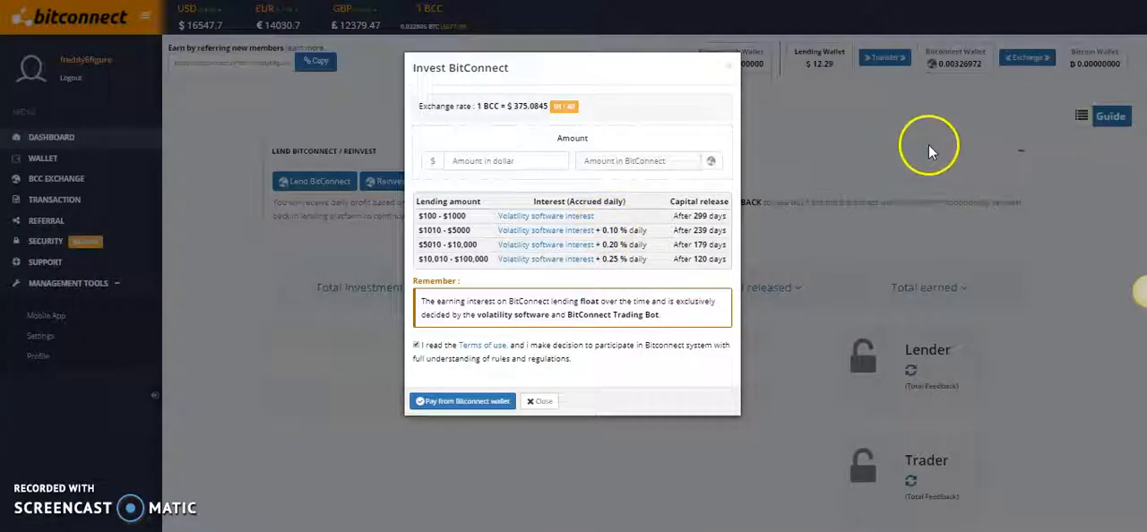
mouse_move(1007, 196)
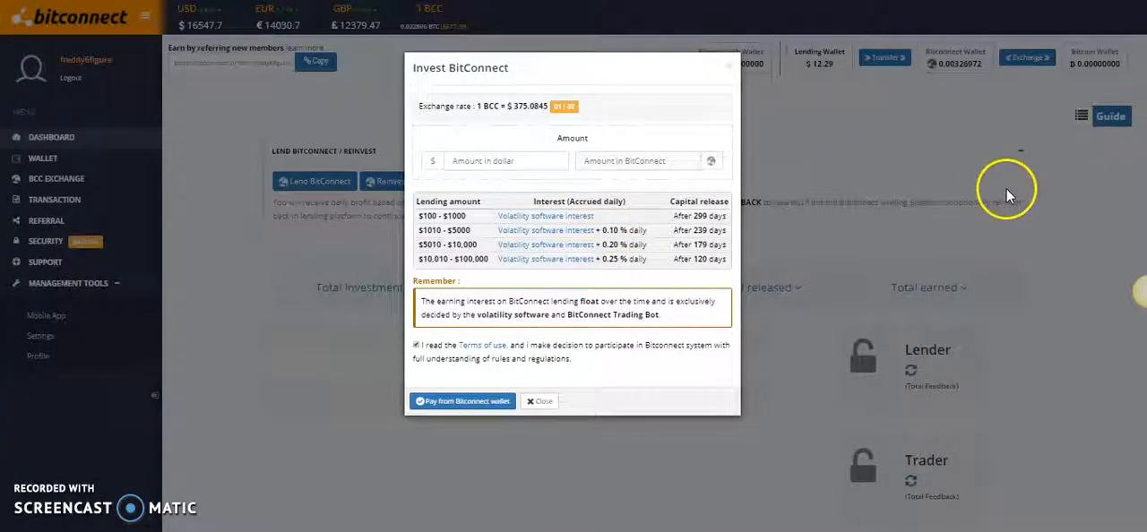
mouse_move(681, 260)
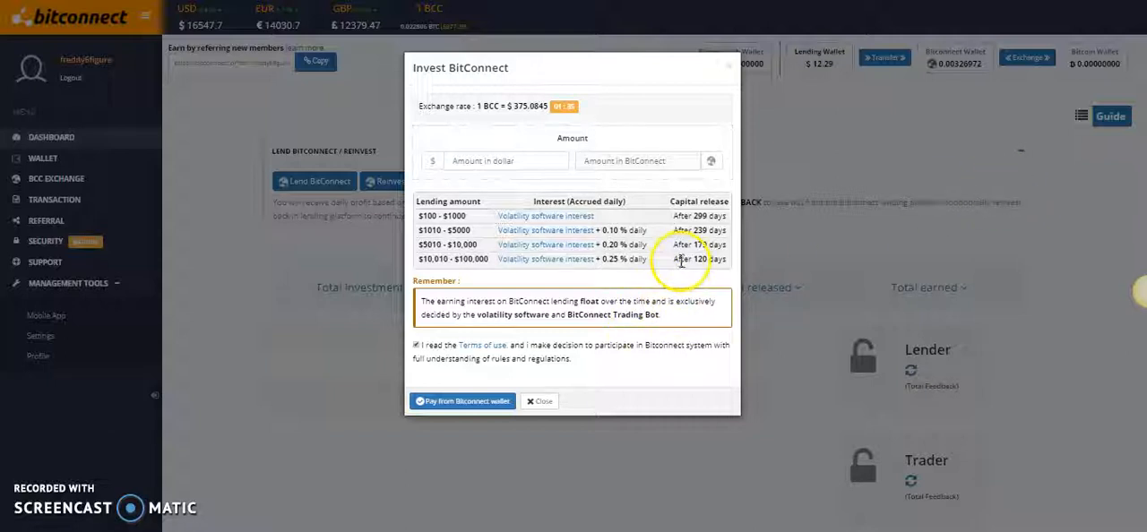
mouse_move(484, 106)
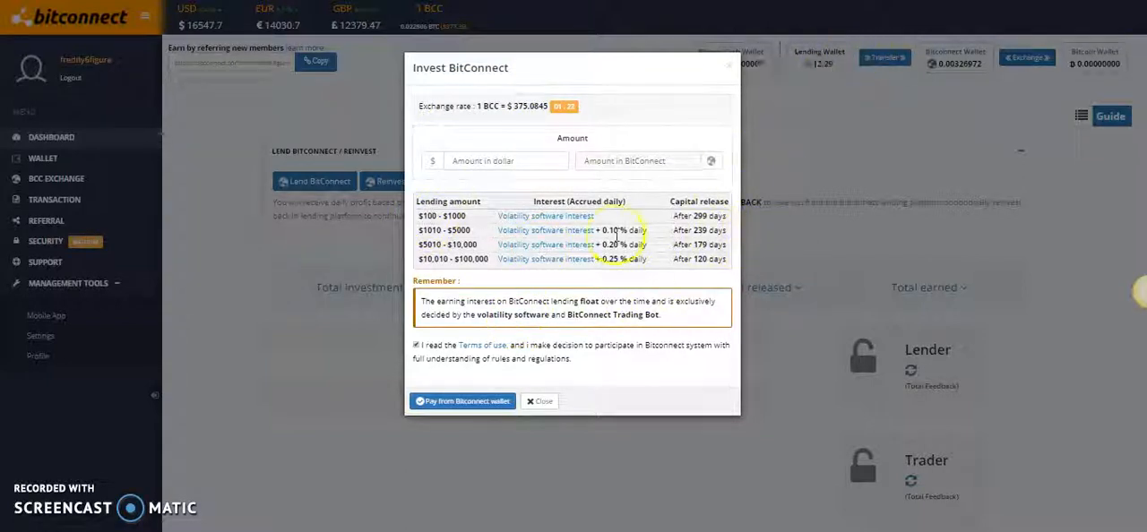
mouse_move(869, 106)
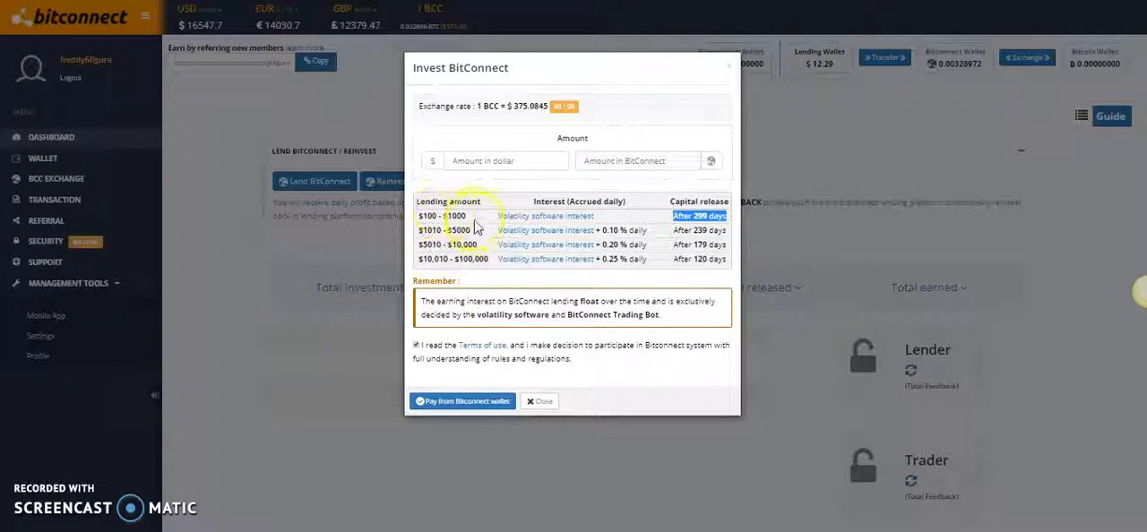
- Show the Invest BitConnect lending dialog with its lending tiers table
click(440, 215)
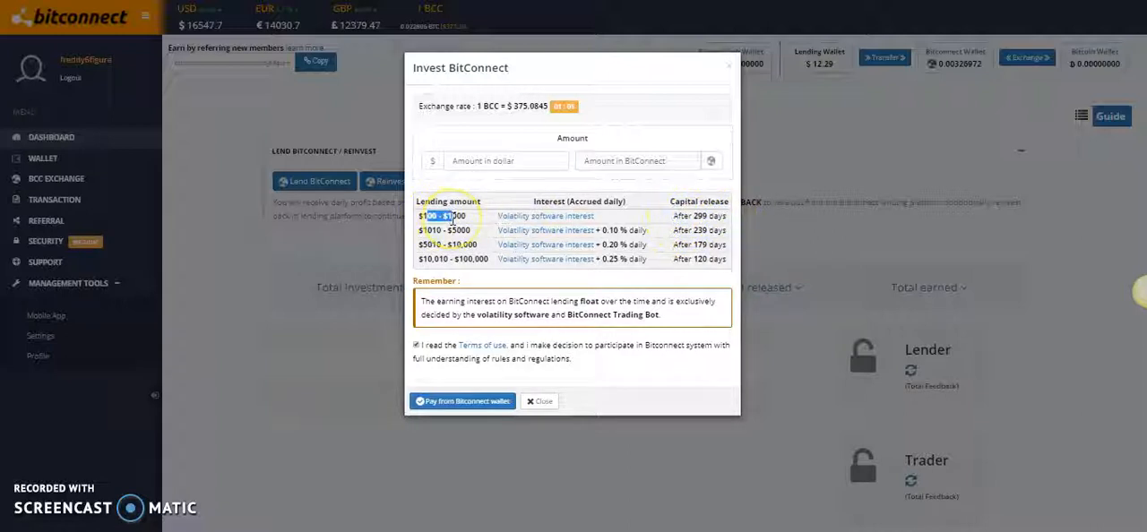
mouse_move(795, 57)
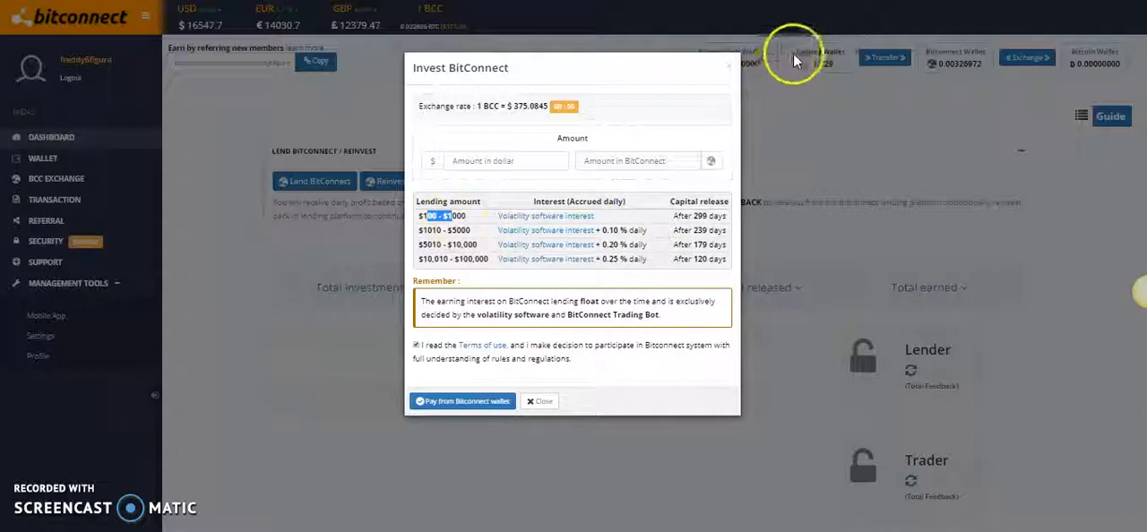
mouse_move(463, 501)
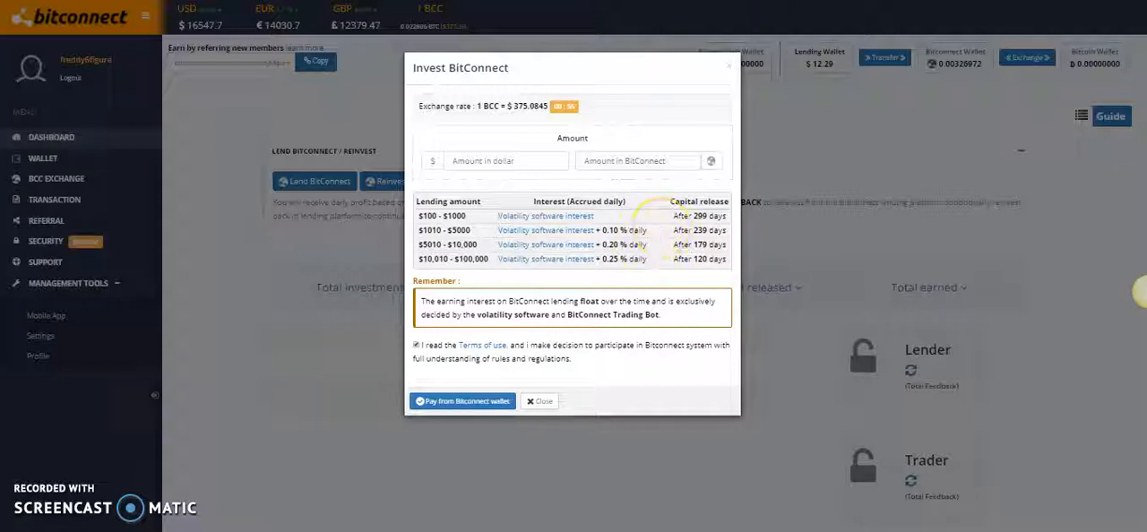
mouse_move(845, 86)
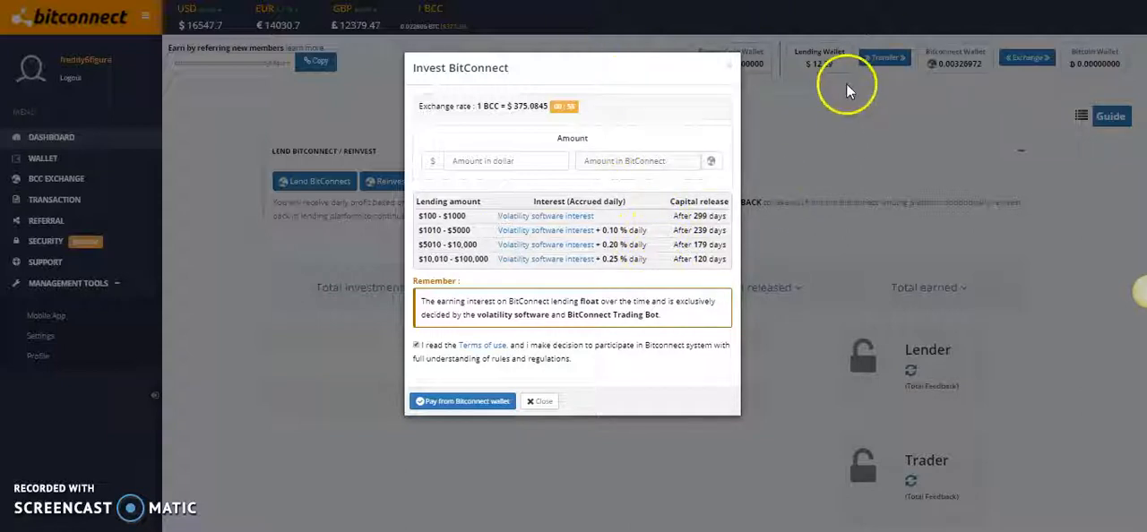
mouse_move(810, 58)
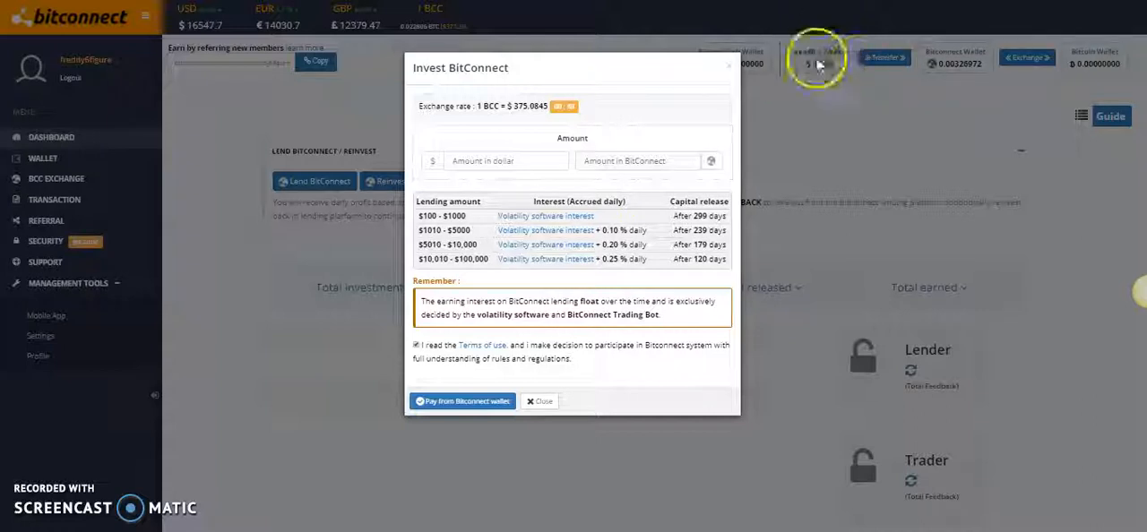
mouse_move(116, 344)
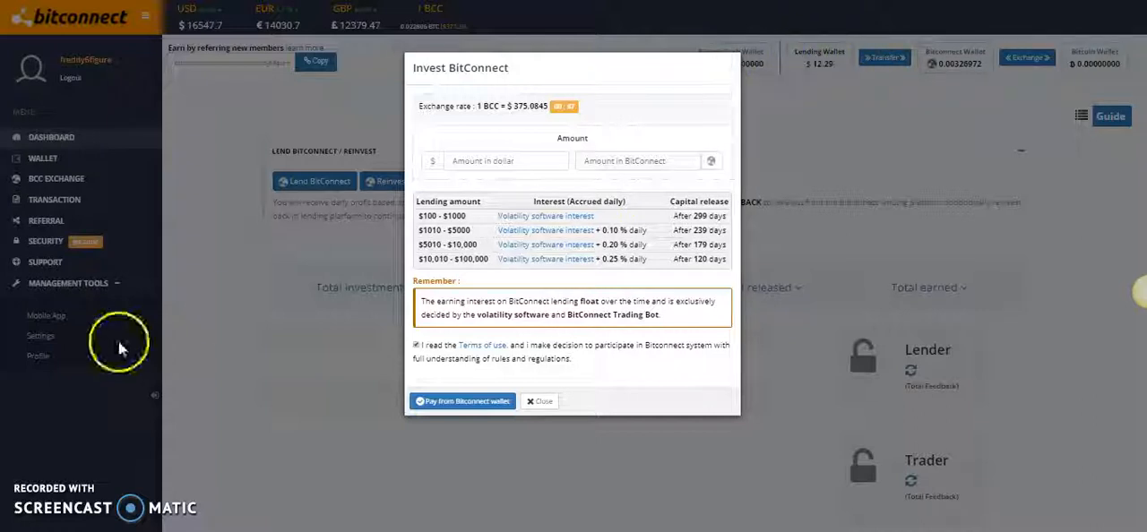
mouse_move(797, 57)
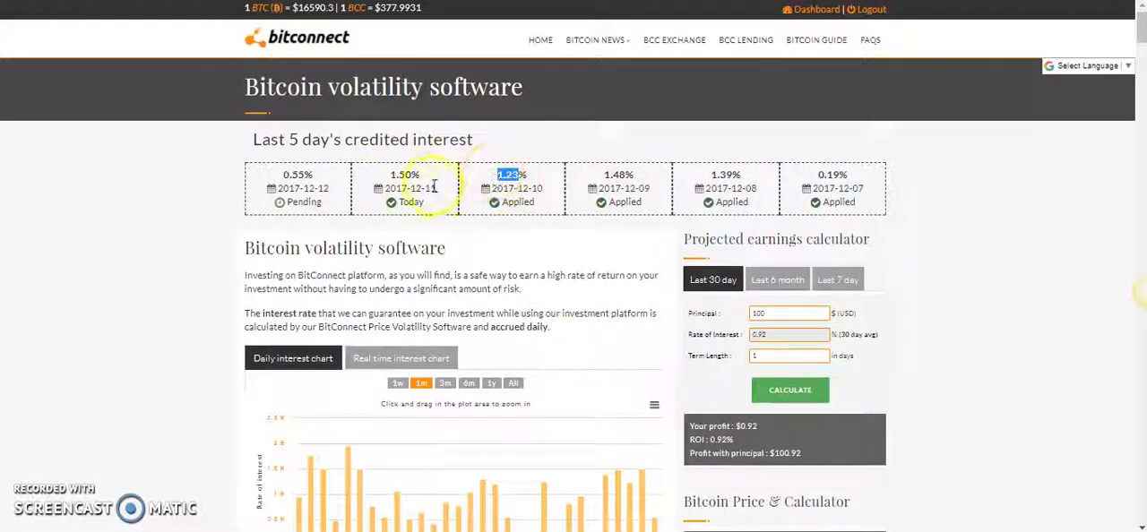
mouse_move(946, 161)
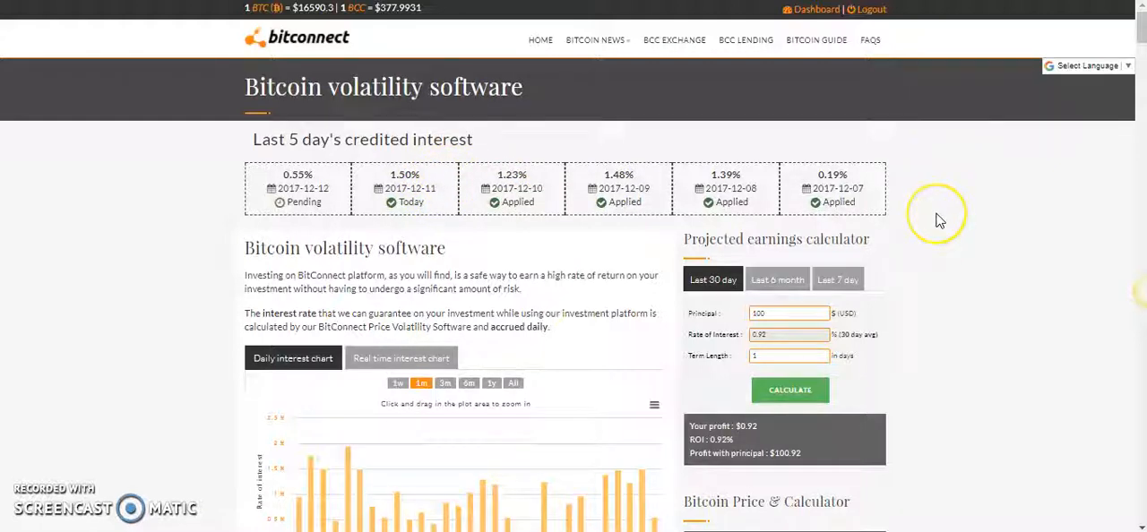
mouse_move(970, 201)
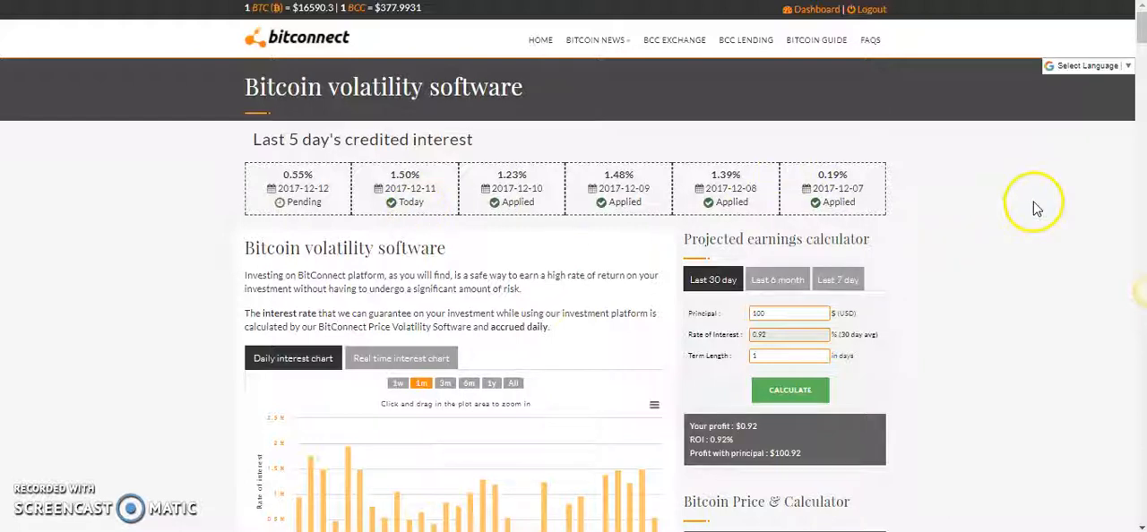
mouse_move(970, 258)
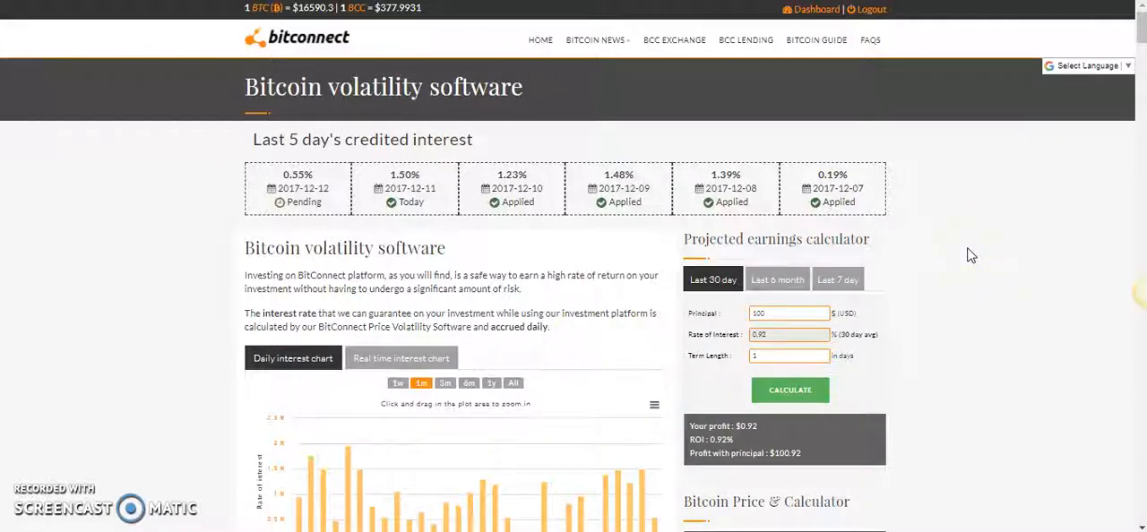
mouse_move(1030, 233)
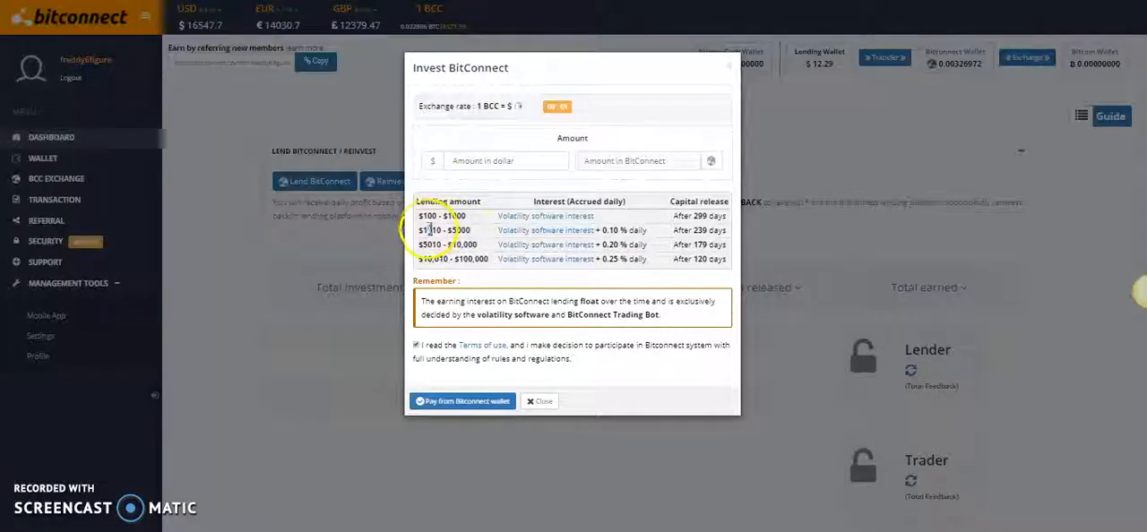
- Review the four BitConnect lending tier rows with their daily interest and capital release days
double_click(441, 229)
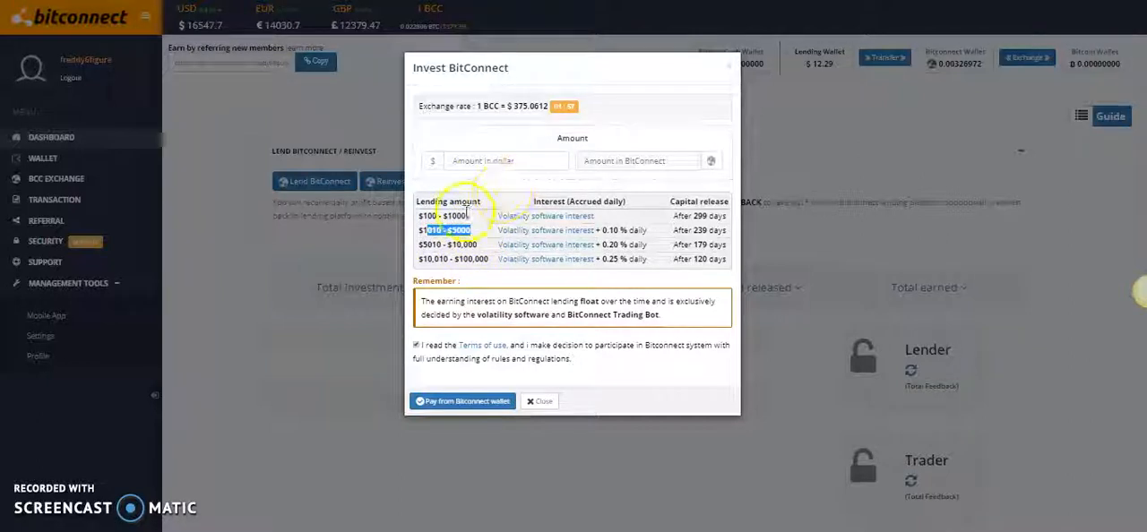
click(448, 215)
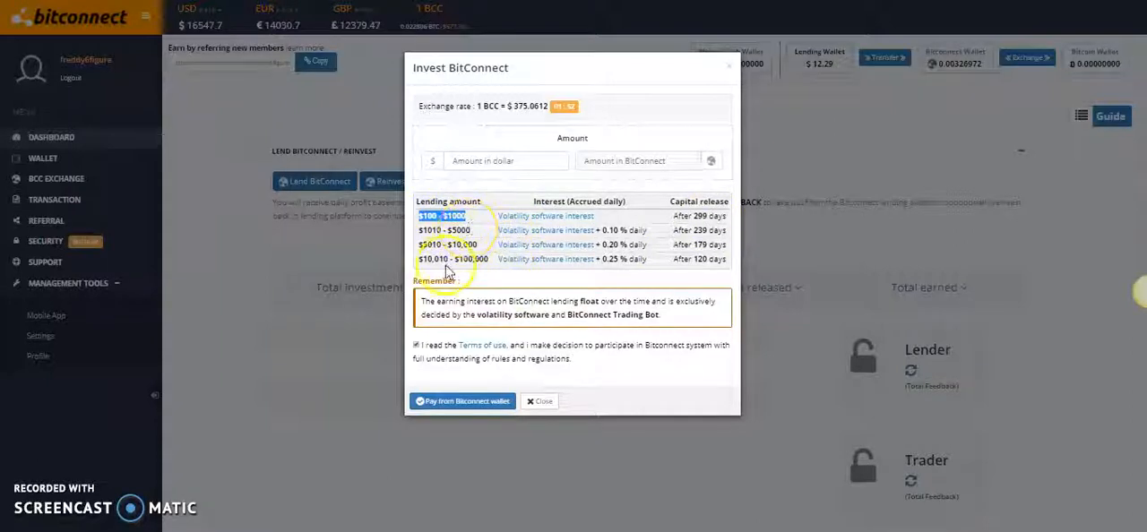
click(448, 244)
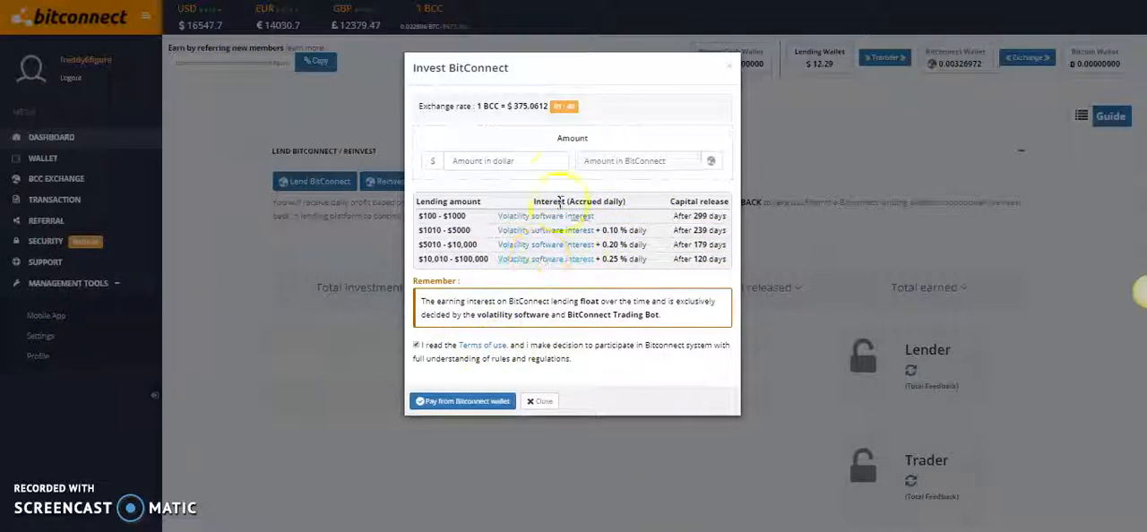
mouse_move(663, 262)
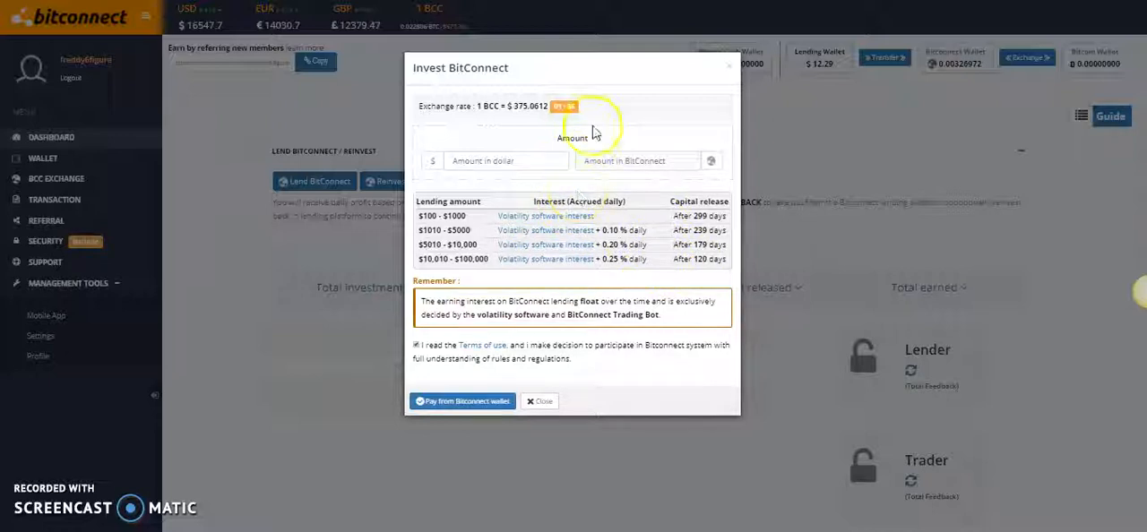
mouse_move(584, 75)
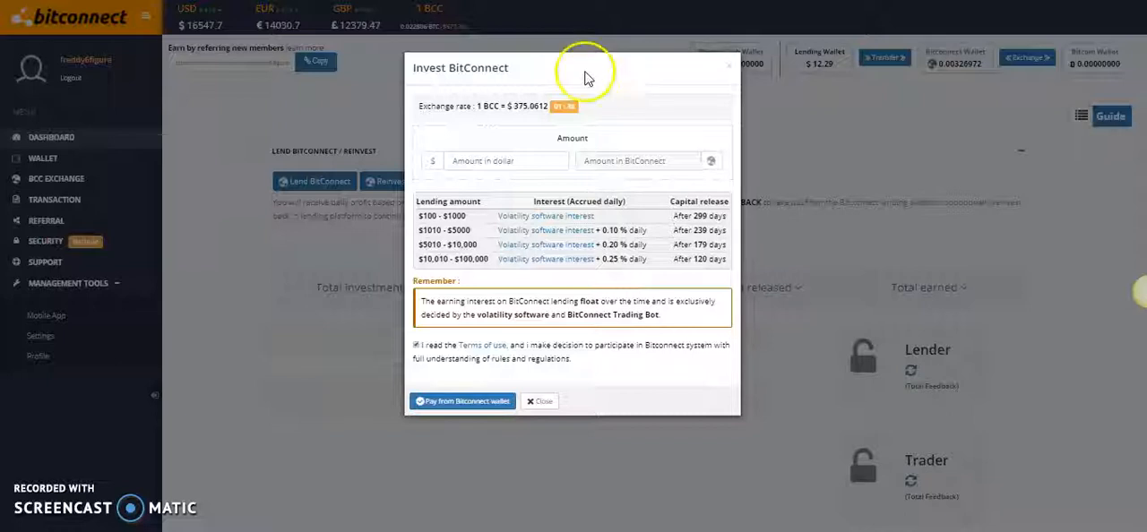
mouse_move(591, 98)
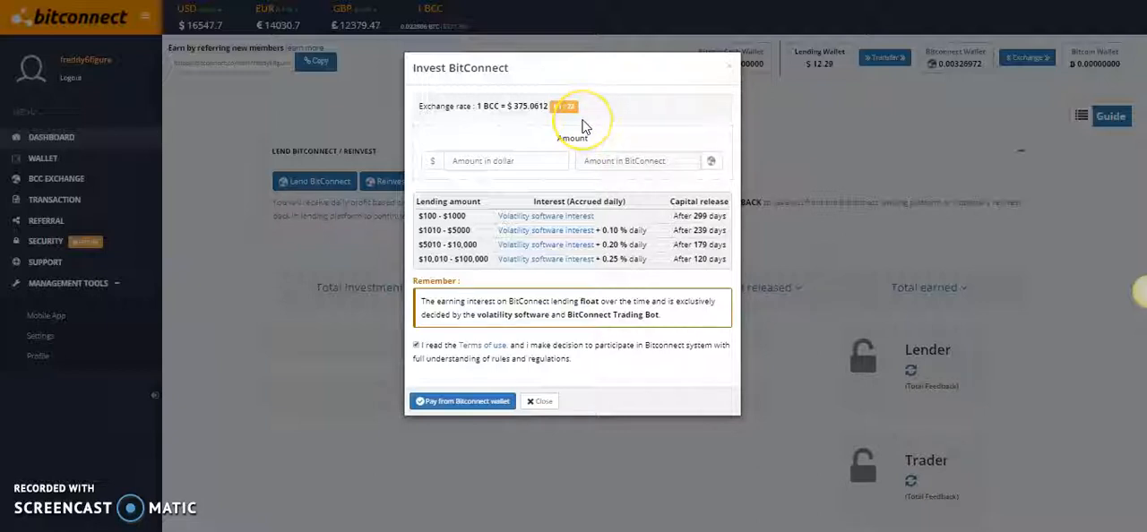
mouse_move(584, 97)
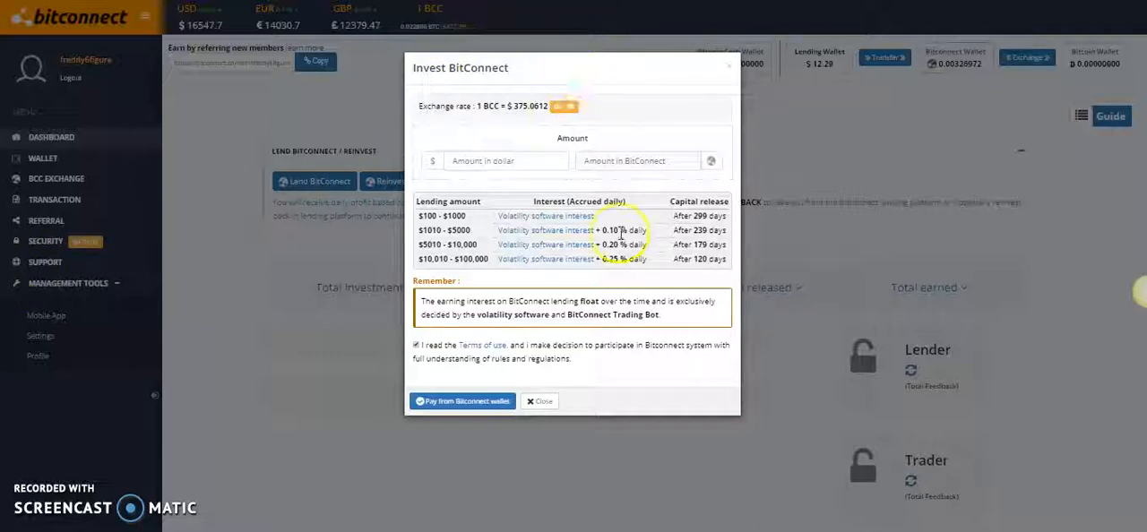
mouse_move(749, 337)
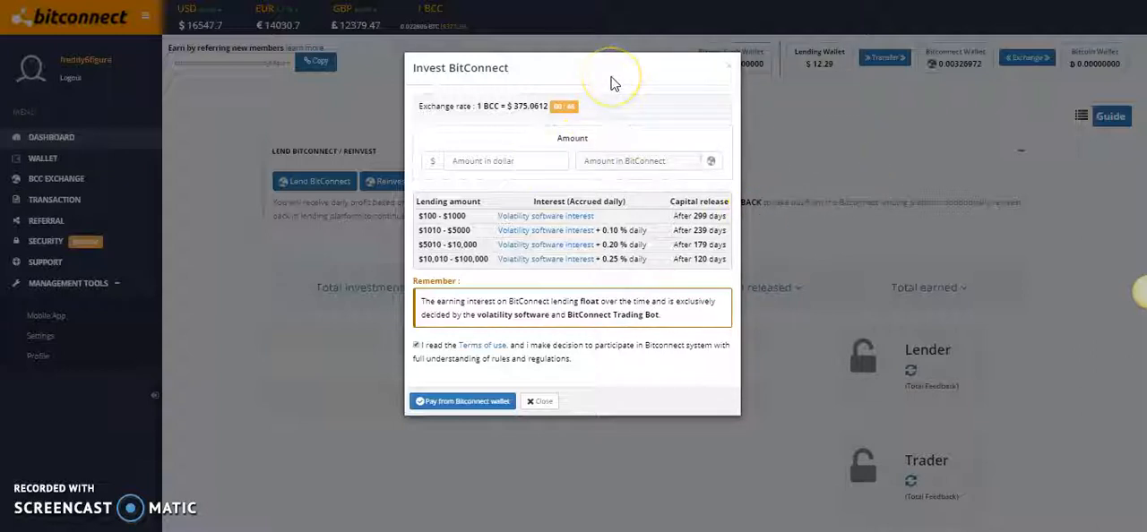
mouse_move(787, 190)
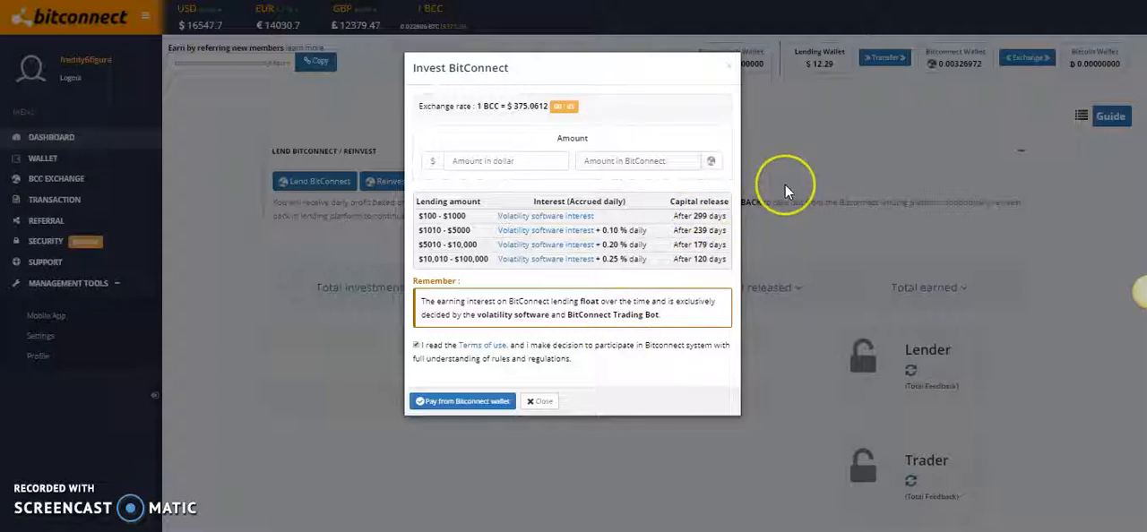
mouse_move(785, 183)
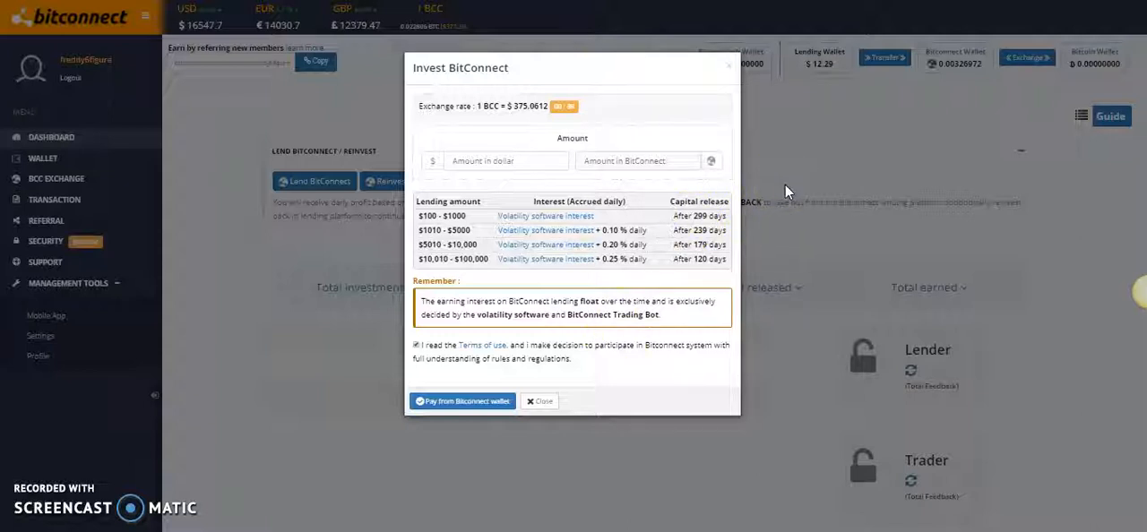